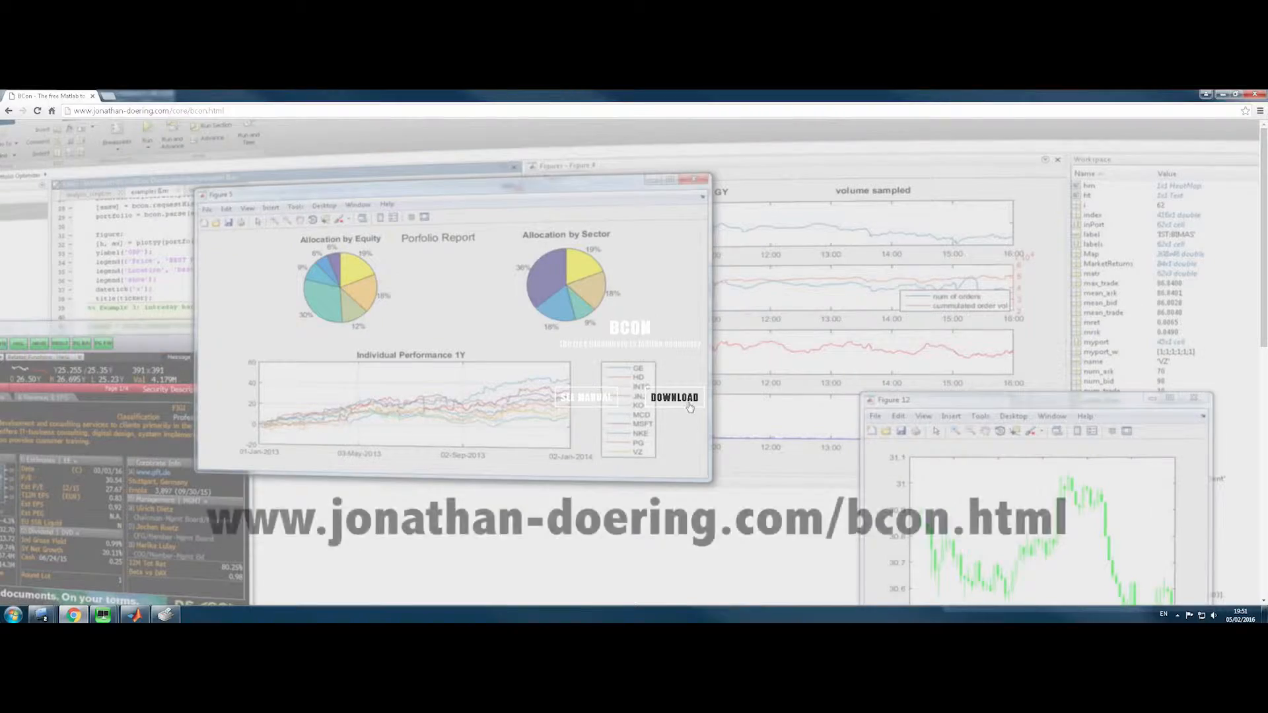
Focus the MATLAB R2015b desktop showing the BCon connector folder in Current Folder
click(674, 397)
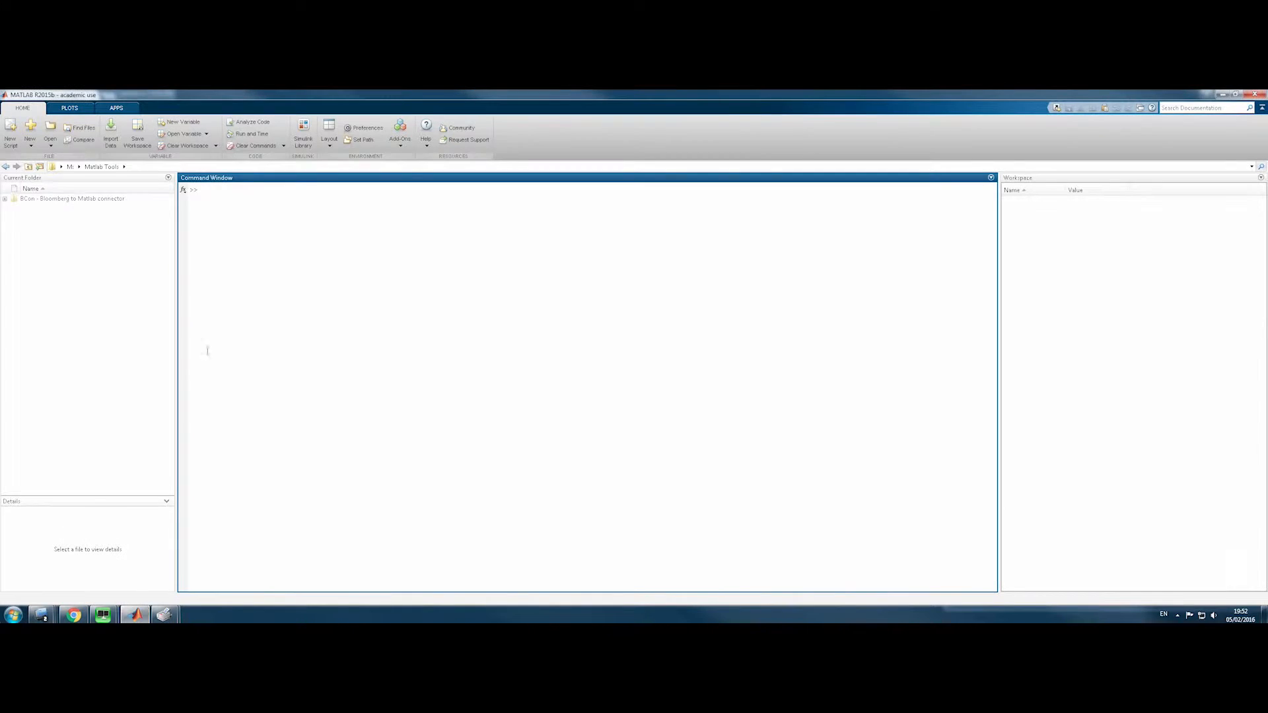
Add the BCon folder and its subfolders to the path, then peek inside licences
right_click(70, 198)
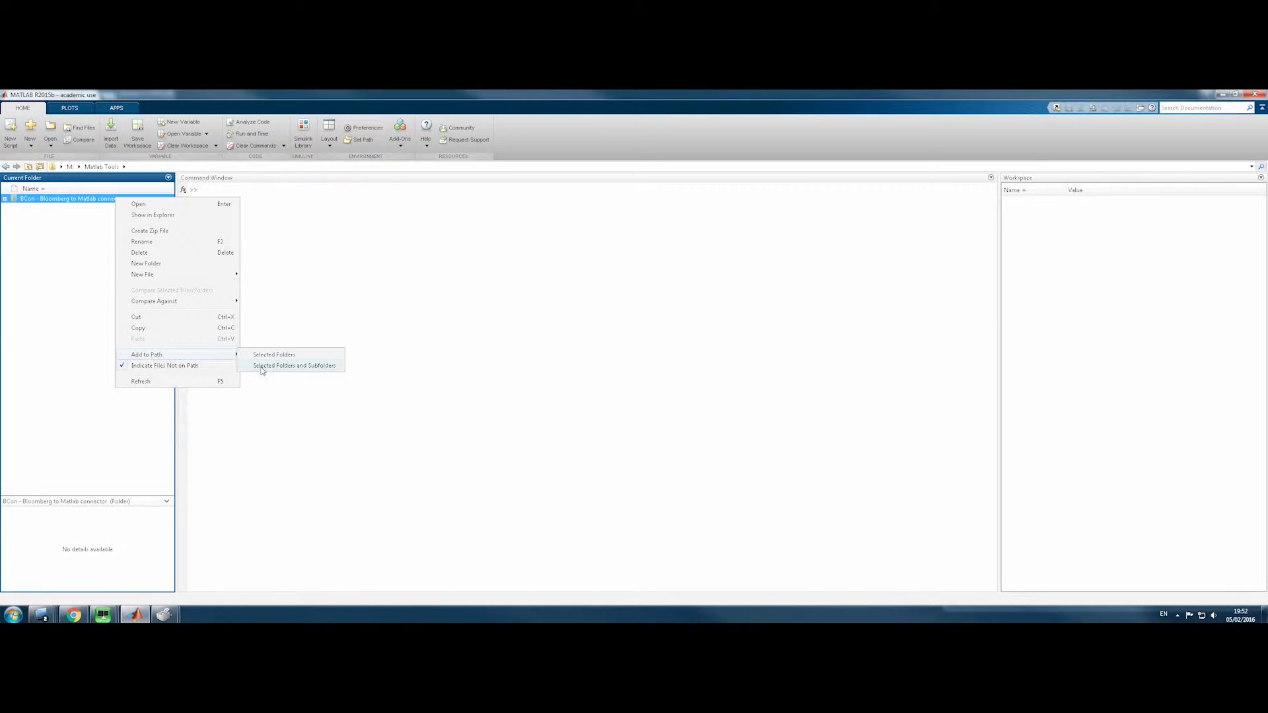
click(294, 365)
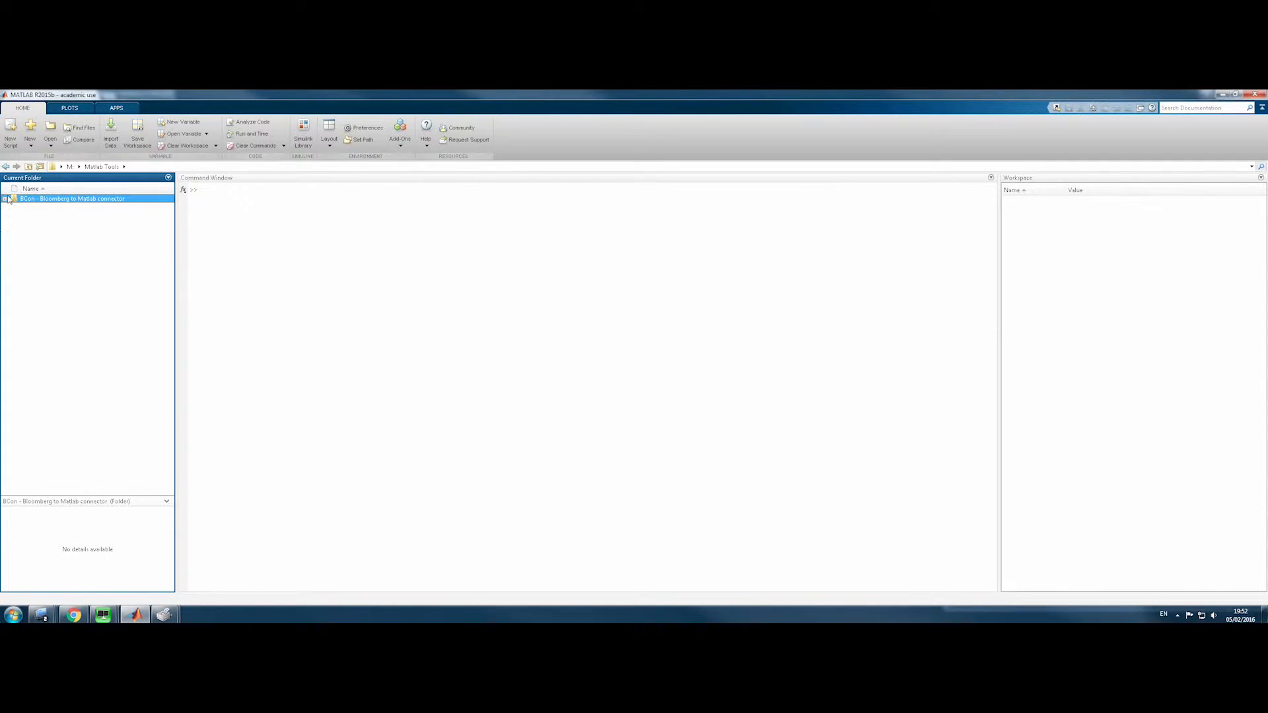
click(4, 198)
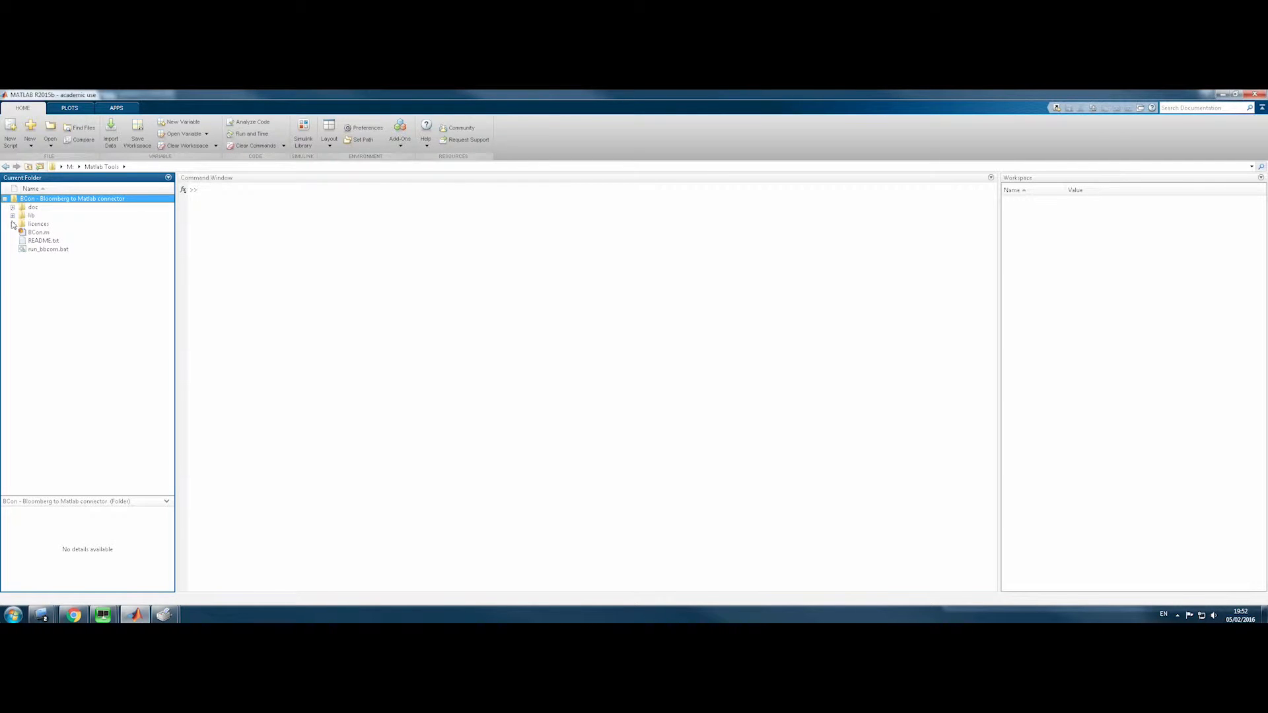
click(13, 224)
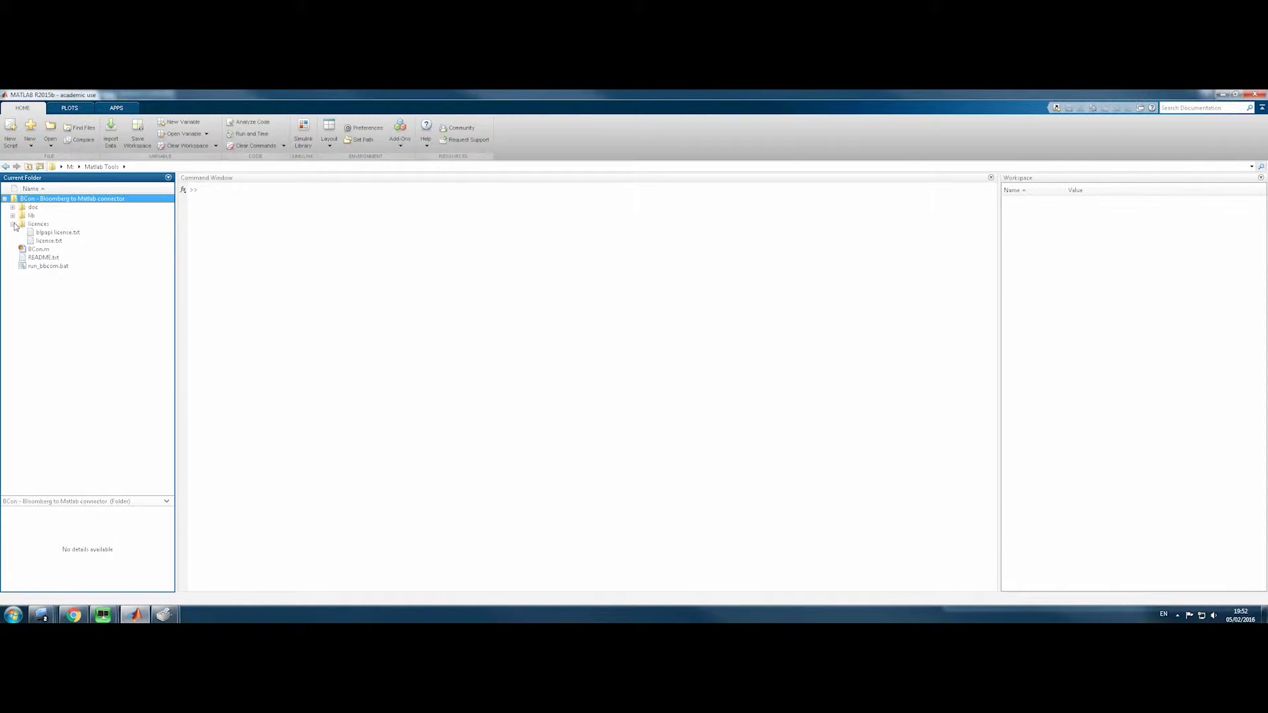
click(15, 224)
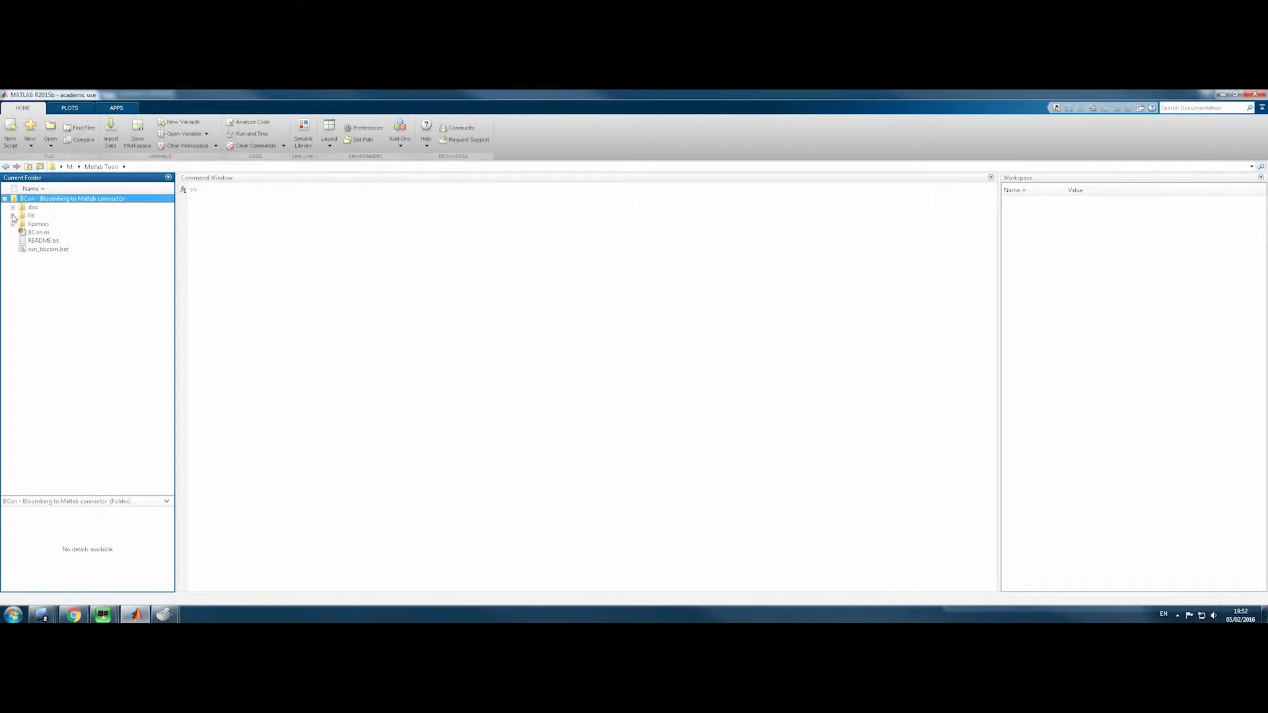
Browse the lib classes, then expand doc to preview the second examples script
click(14, 216)
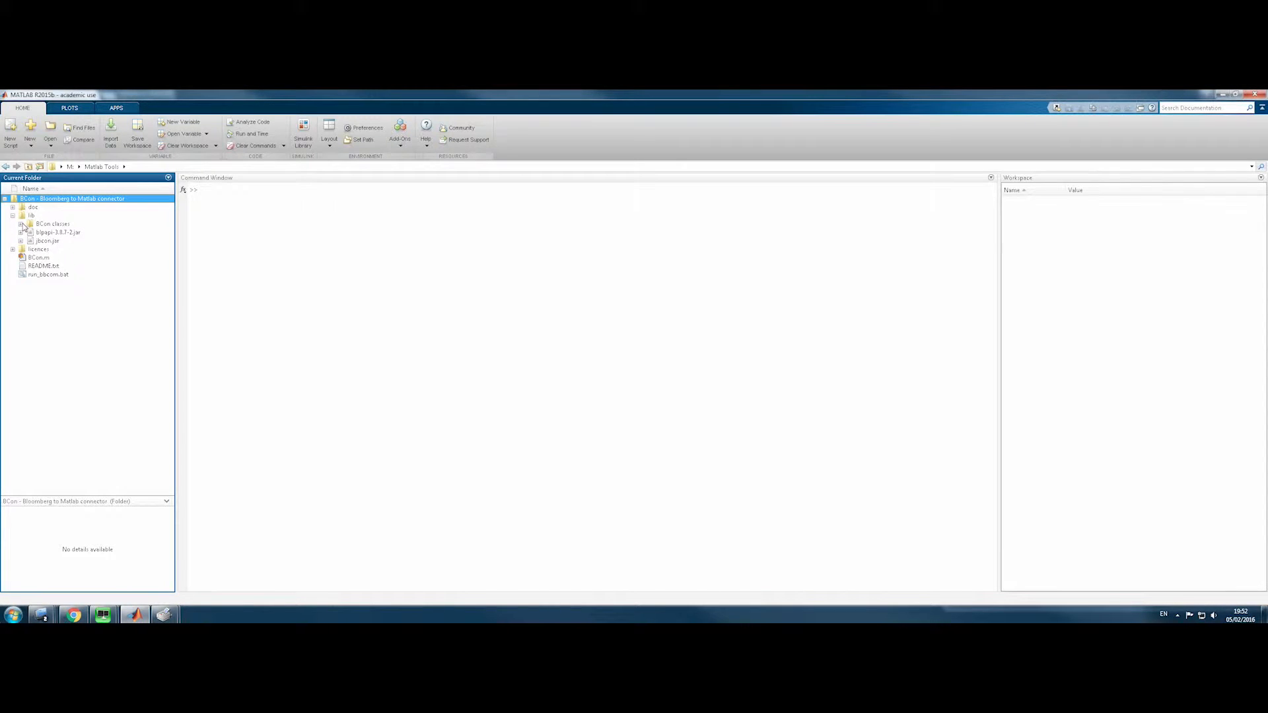
click(25, 224)
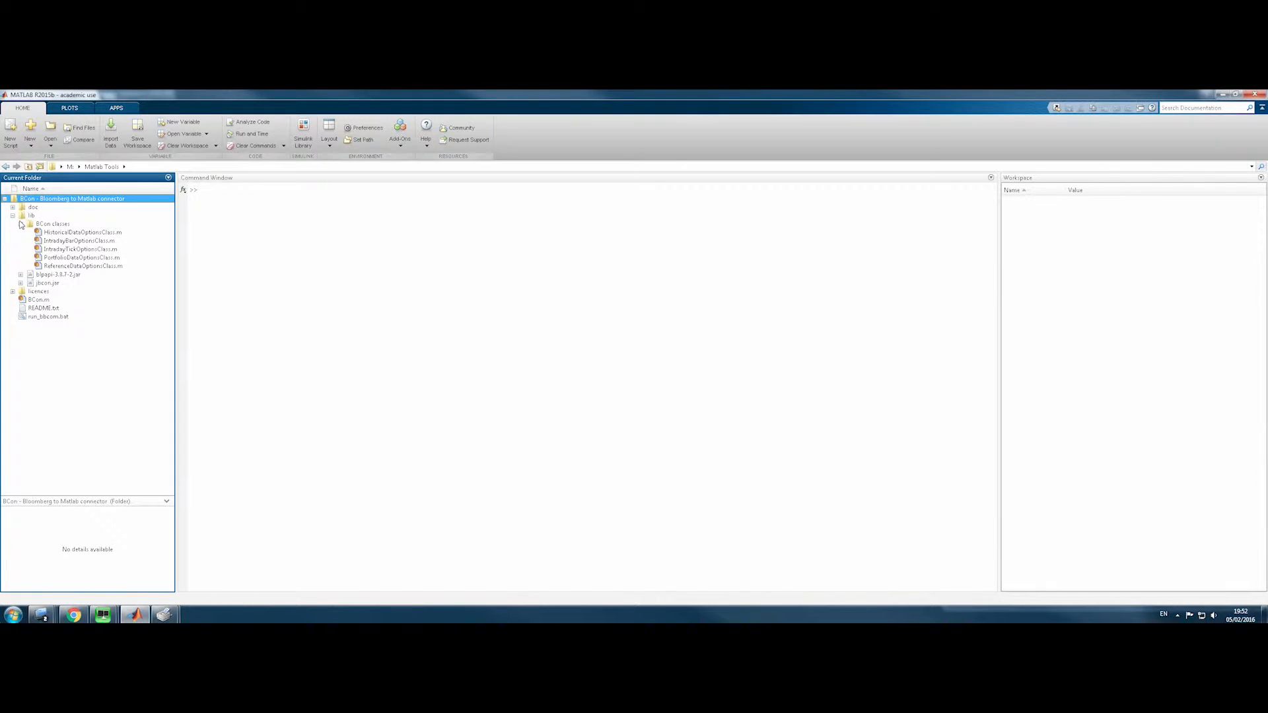
click(20, 224)
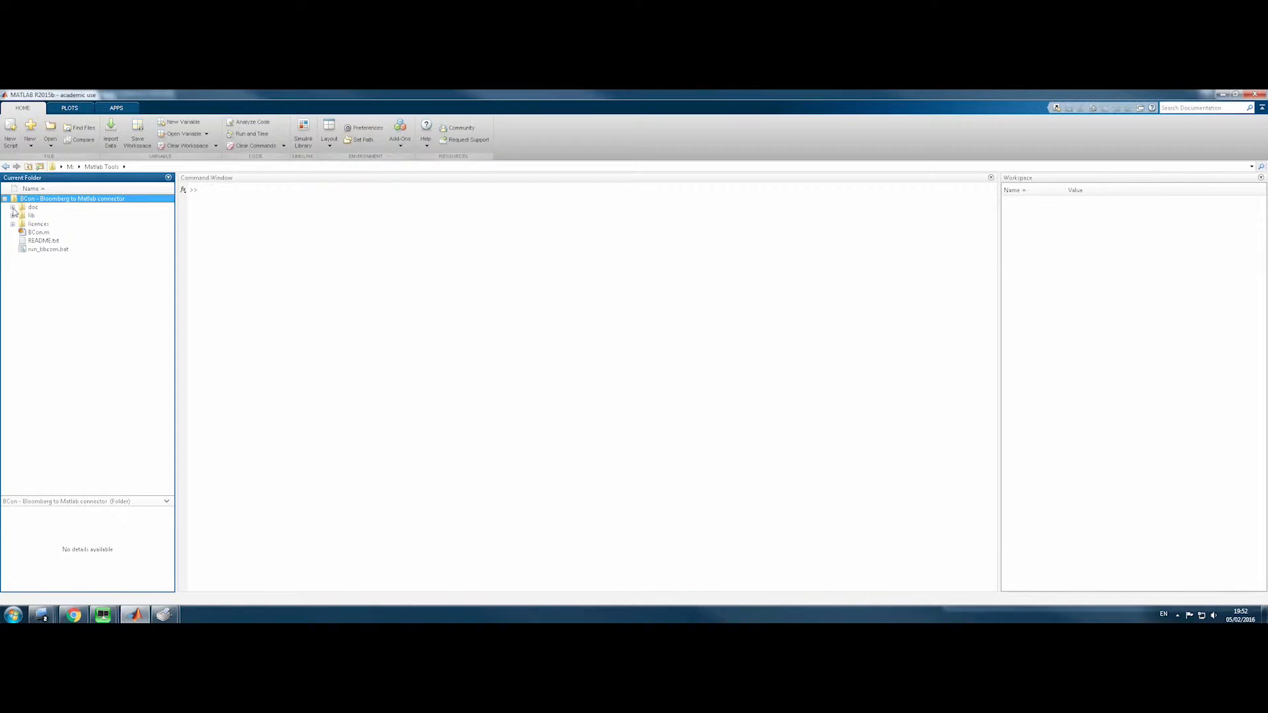
click(14, 207)
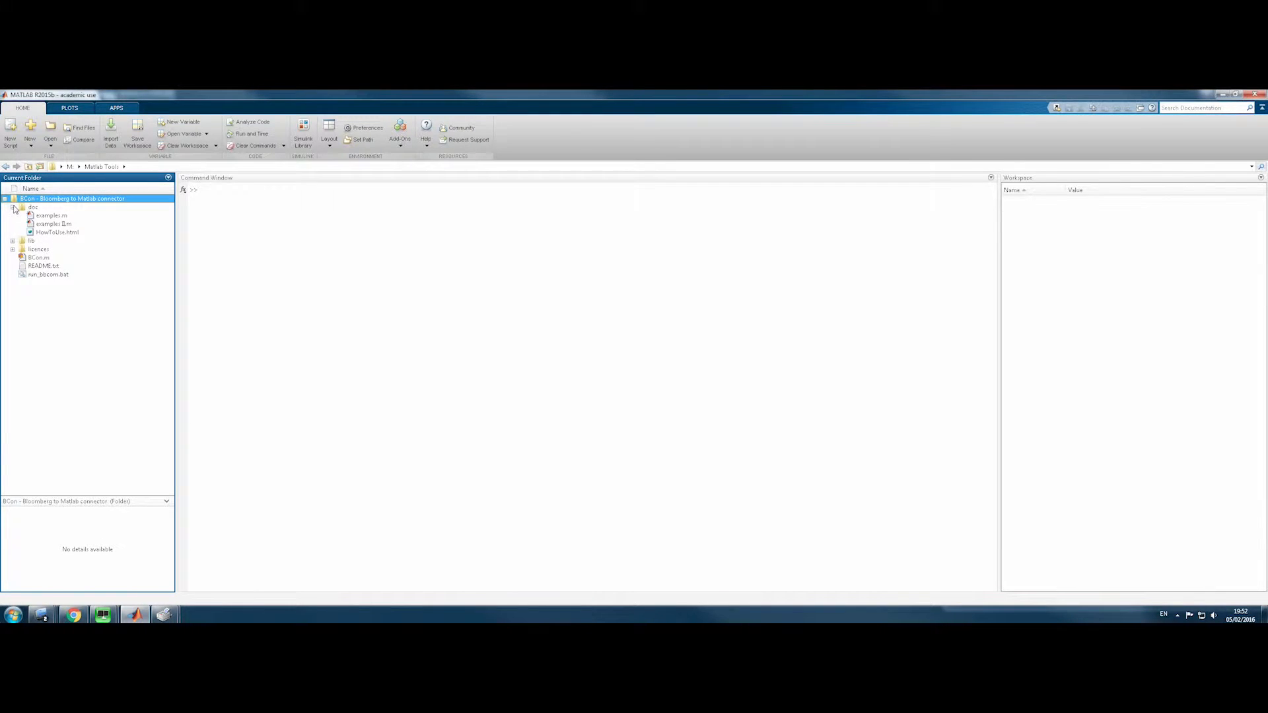
click(54, 224)
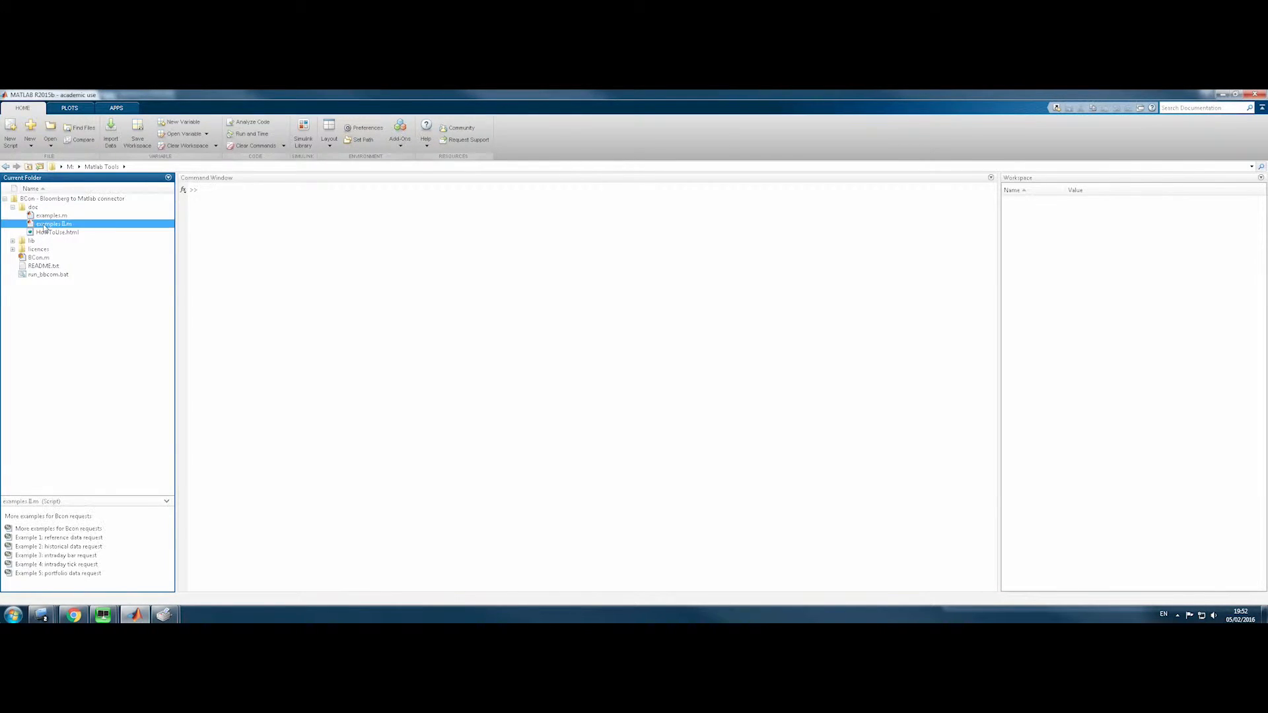
Open examples B.m in the editor and run run_bbcomm.bat to start the server
double_click(53, 223)
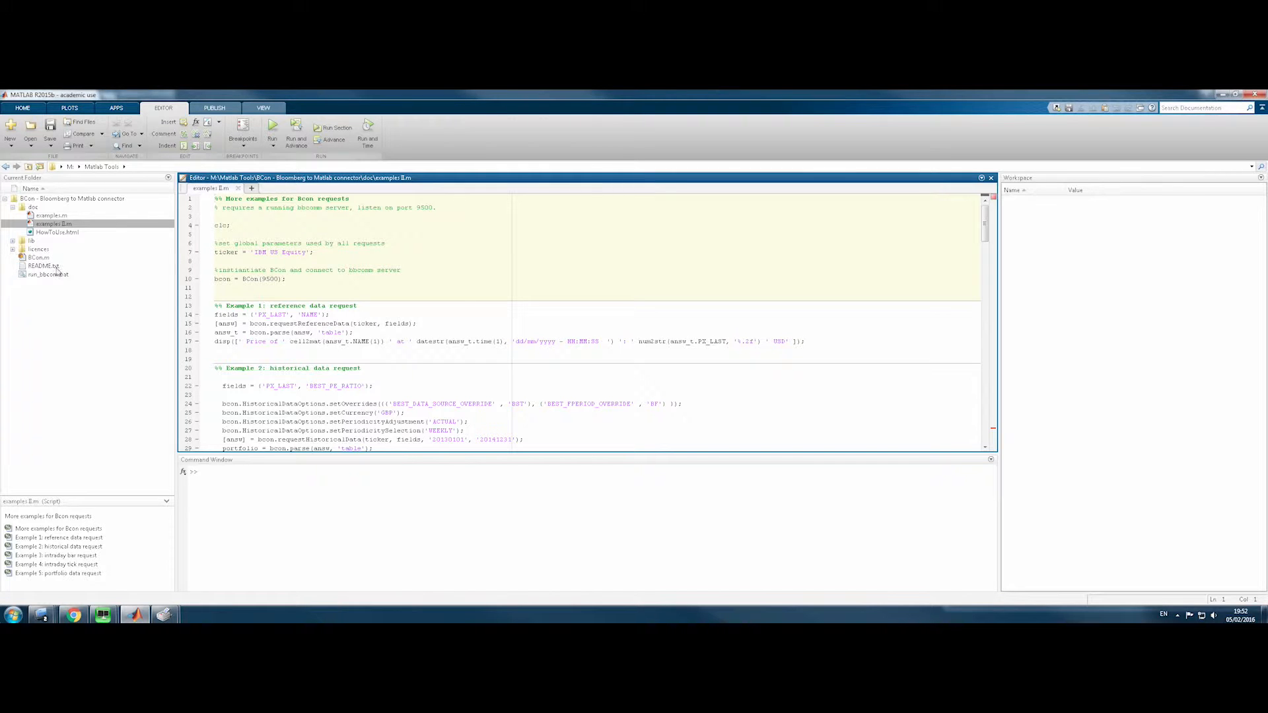
right_click(44, 274)
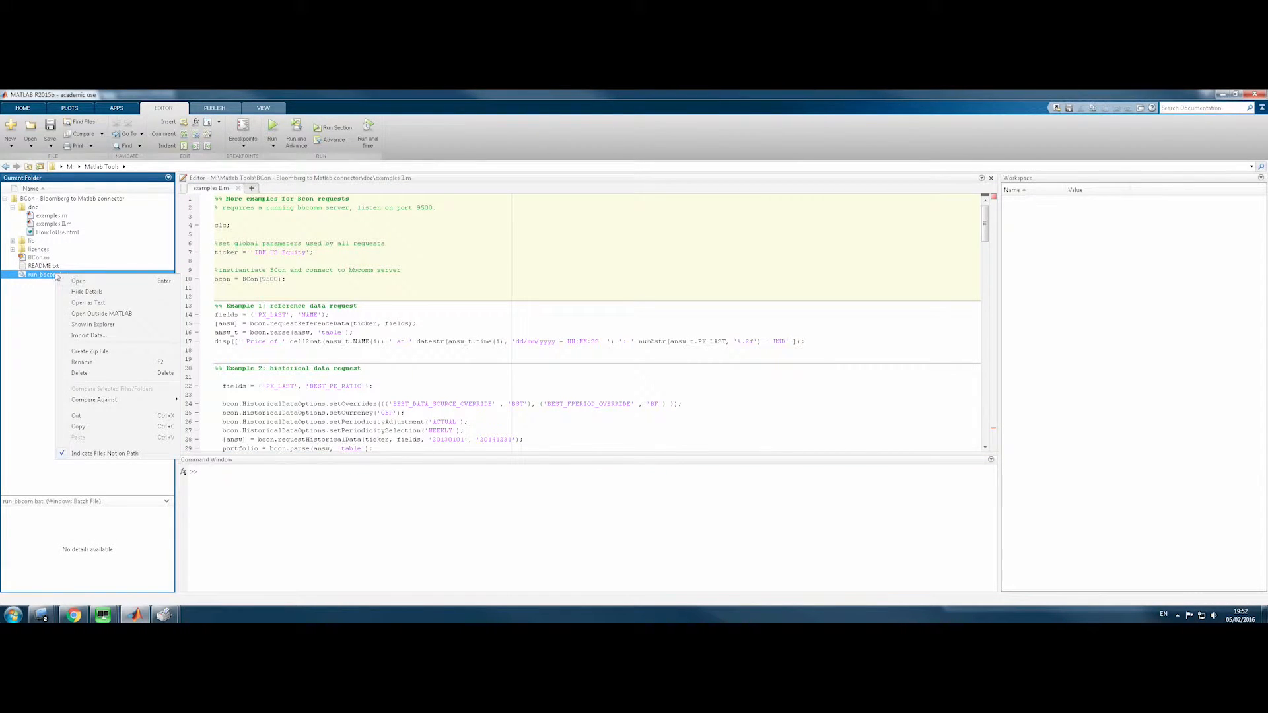
click(78, 280)
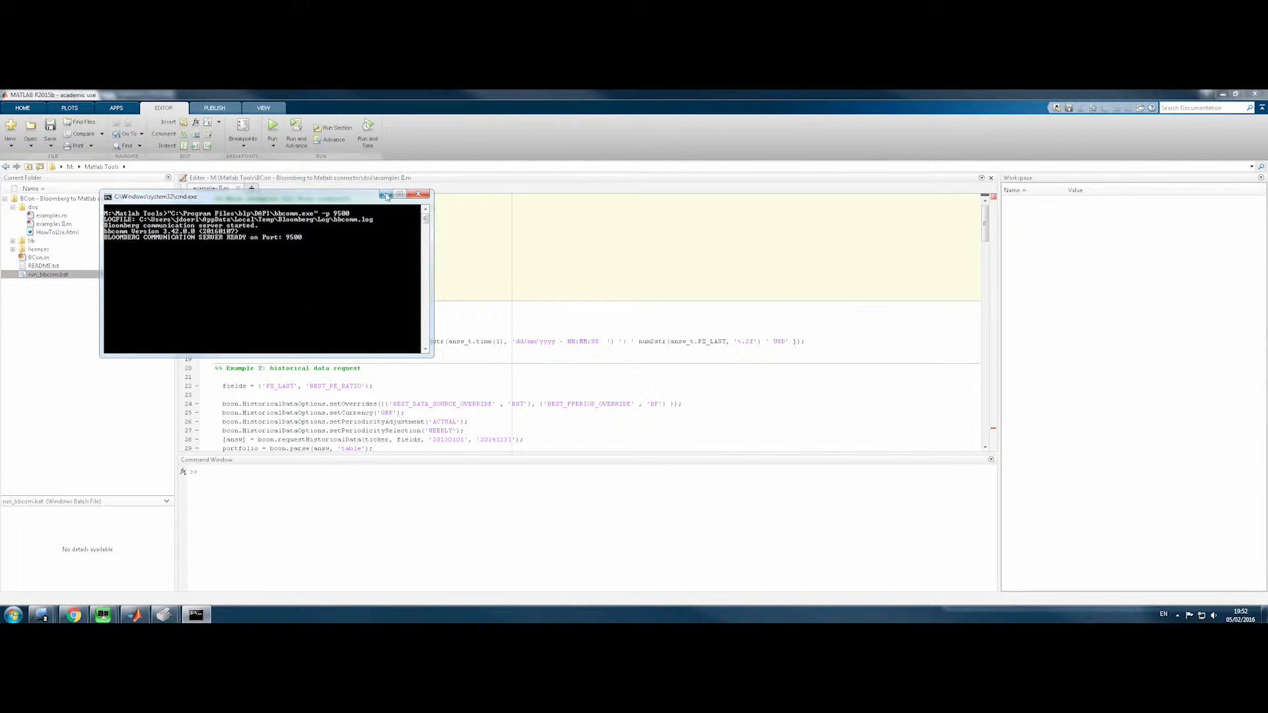
Hide the bbcomm console and run the setup and Example 1 IBM reference data sections
click(389, 196)
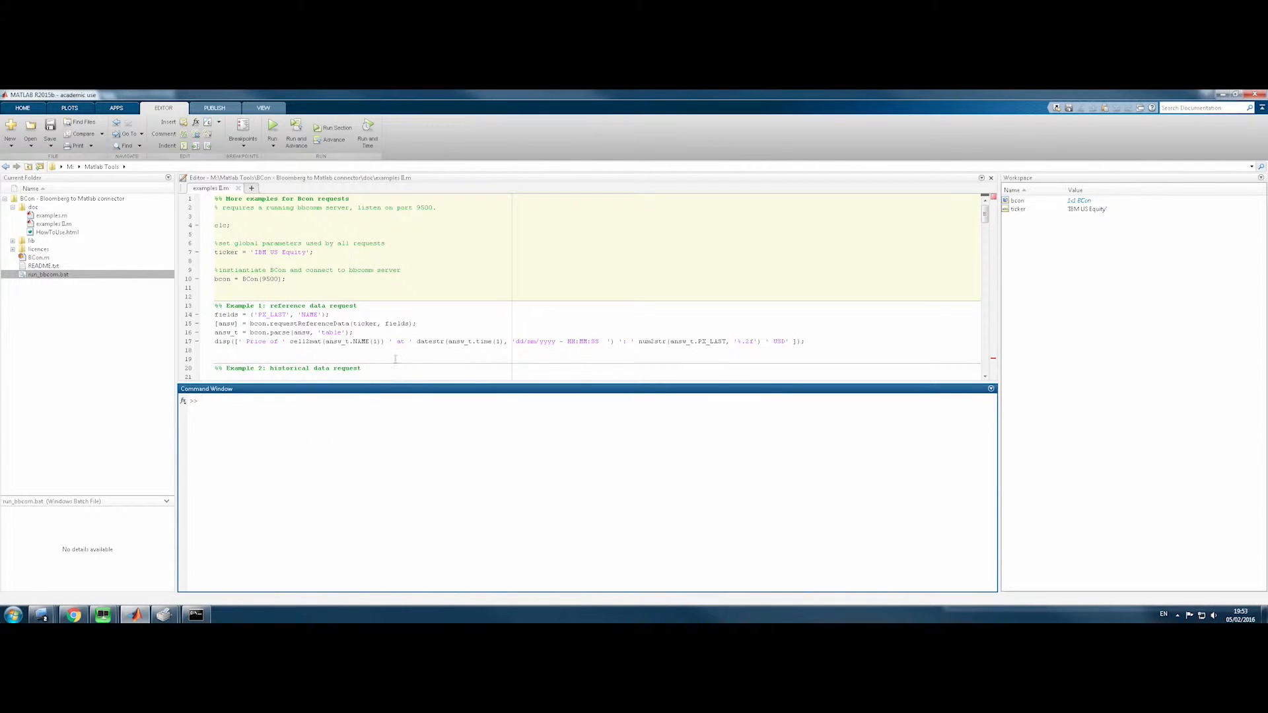
double_click(298, 324)
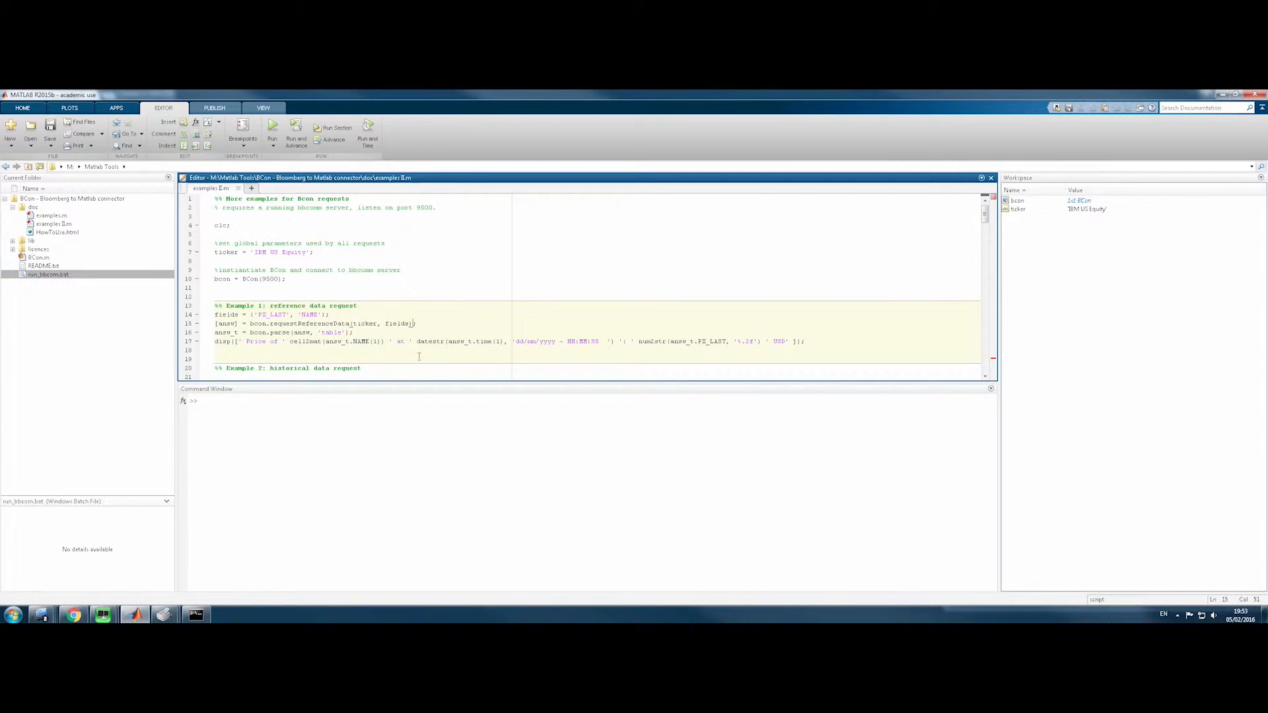
click(235, 350)
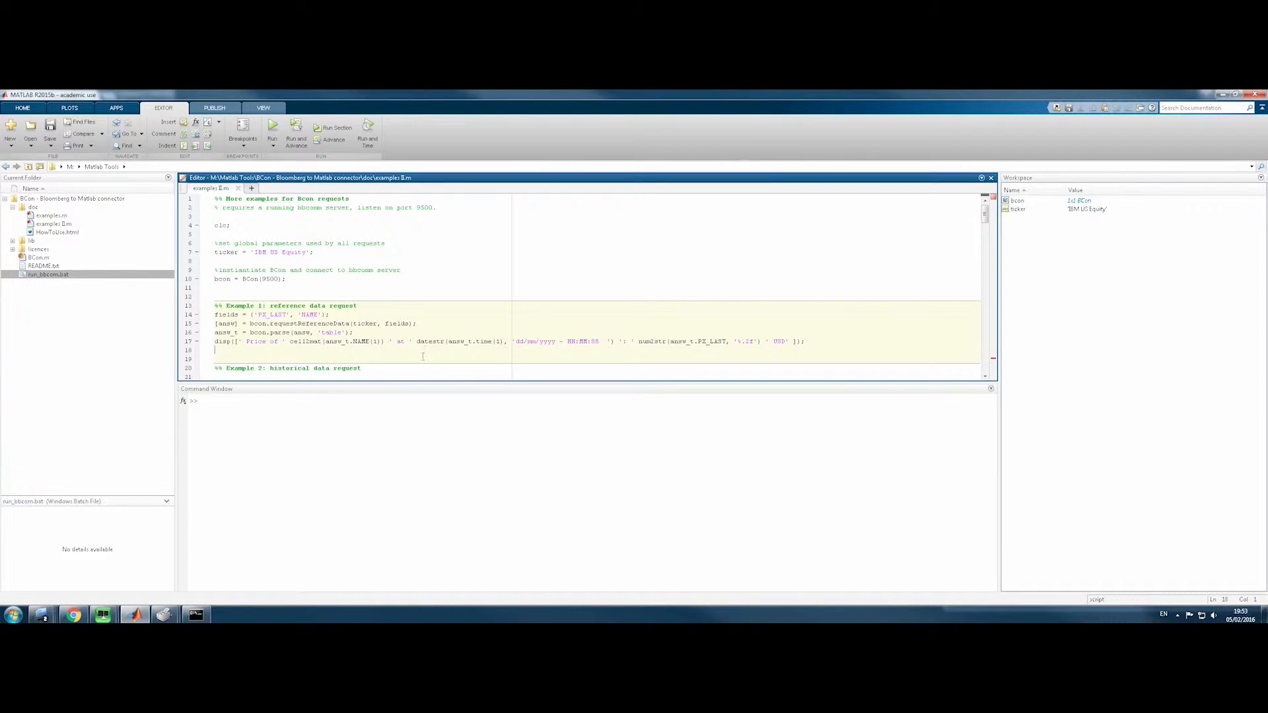
click(337, 127)
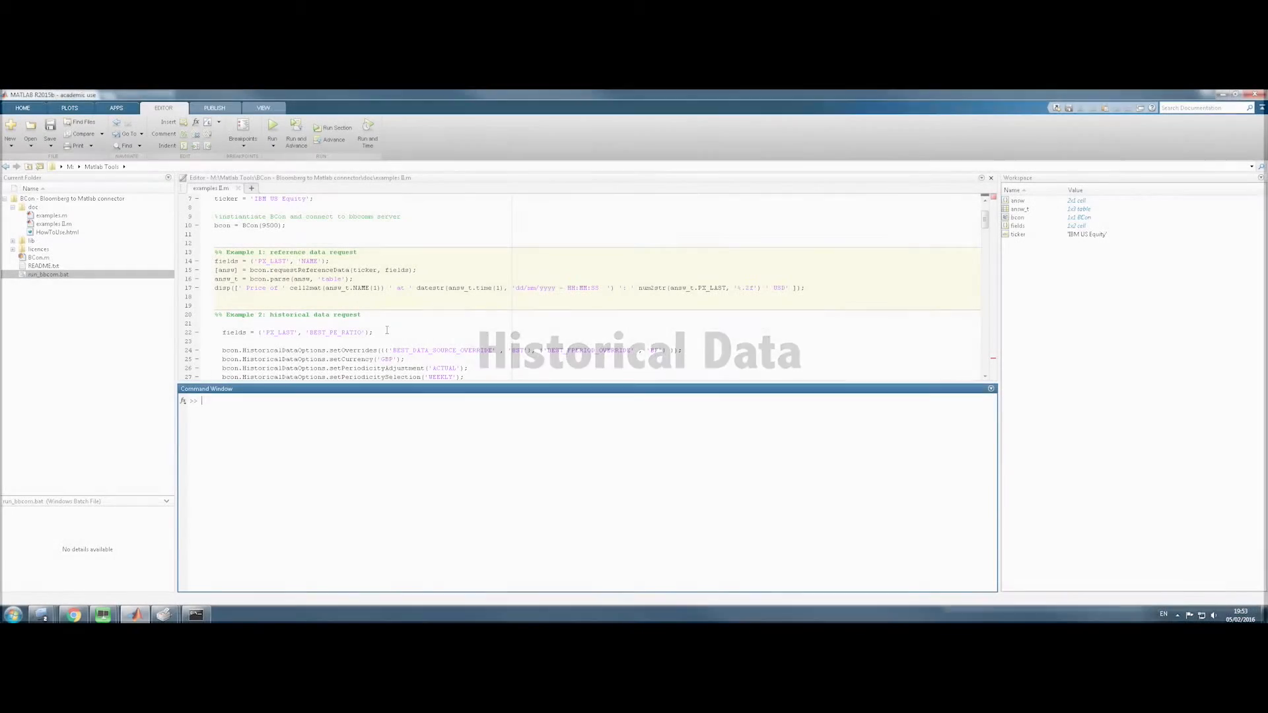
Run the Example 2 historical data section plotting IBM price against BEST P/E
scroll(down, 3)
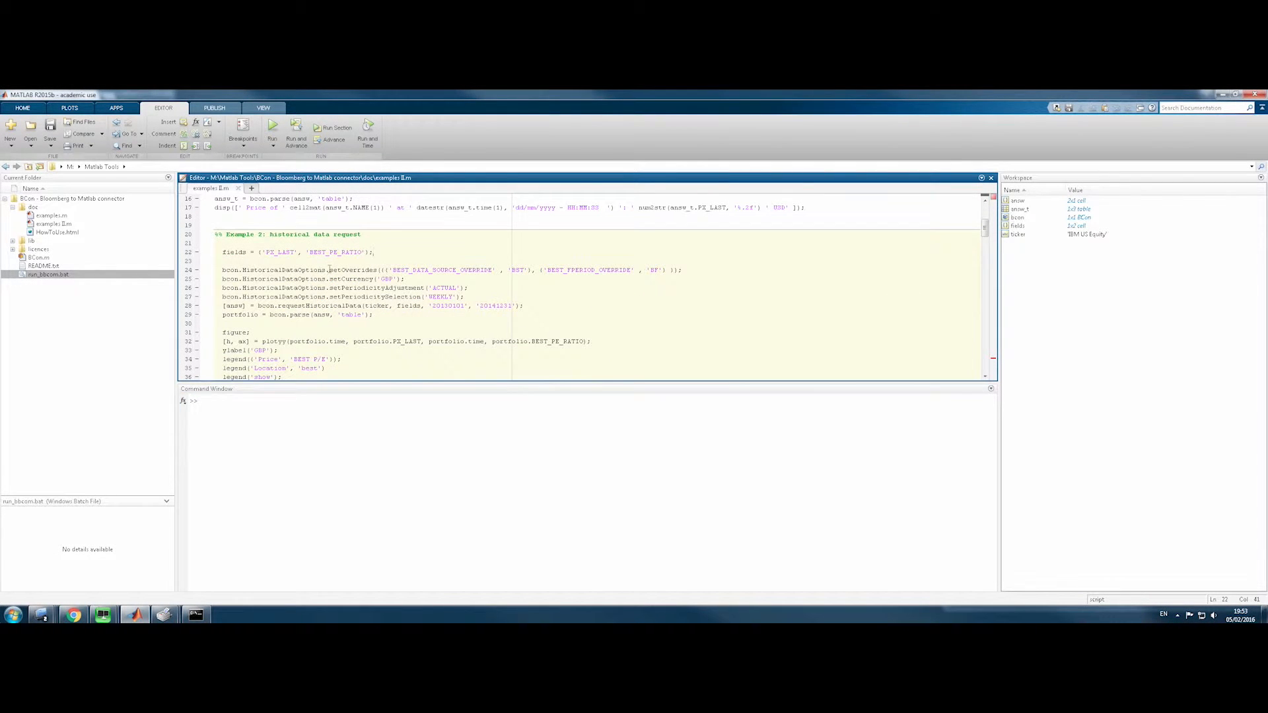
mouse_move(273, 309)
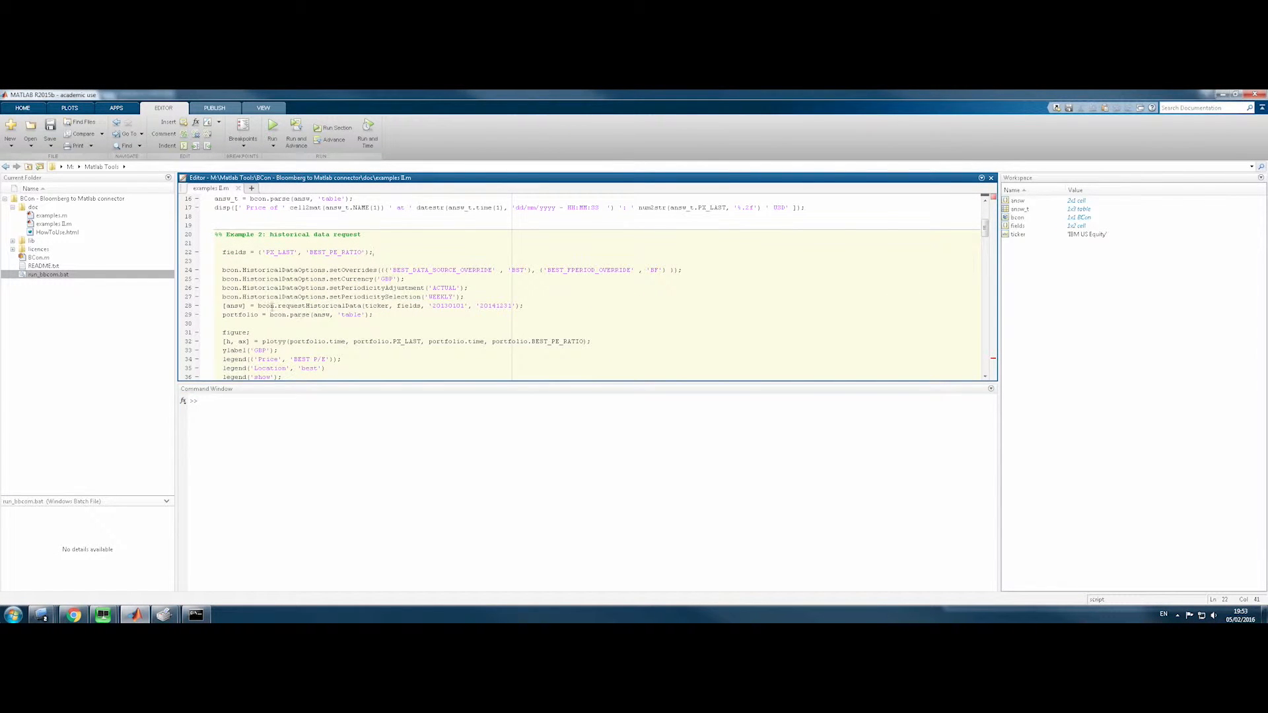
double_click(311, 306)
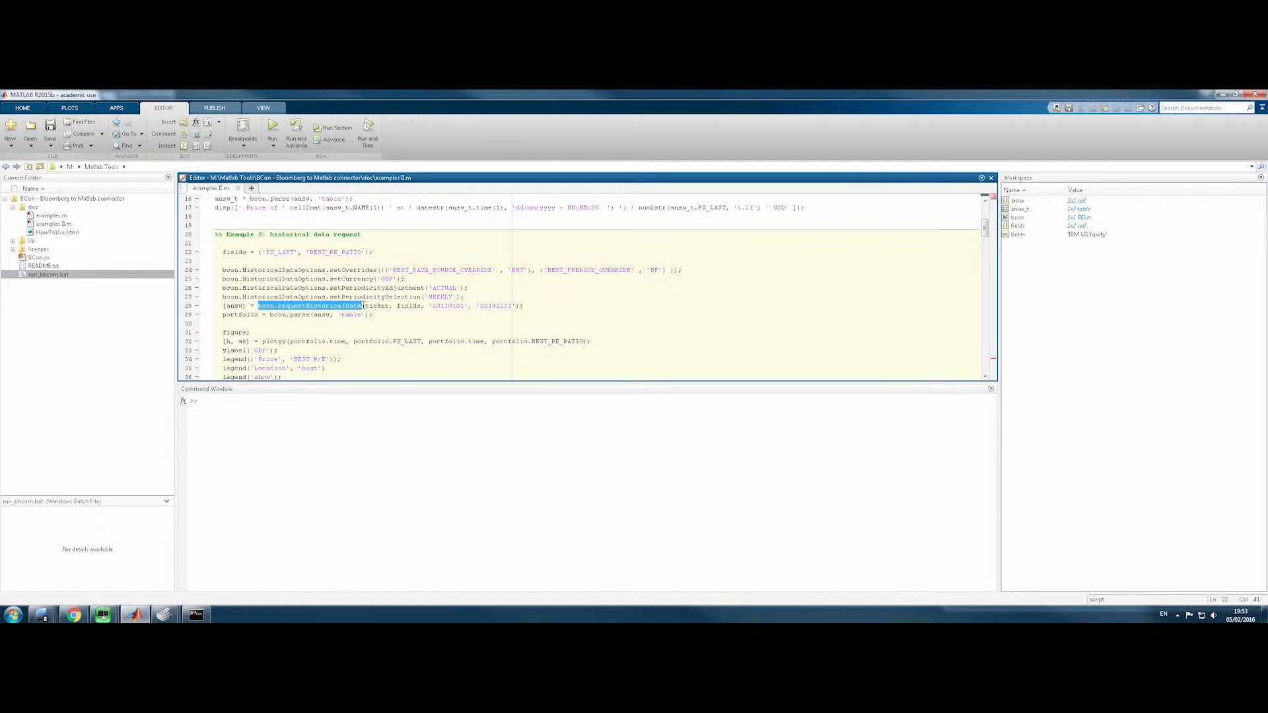
scroll(down, 3)
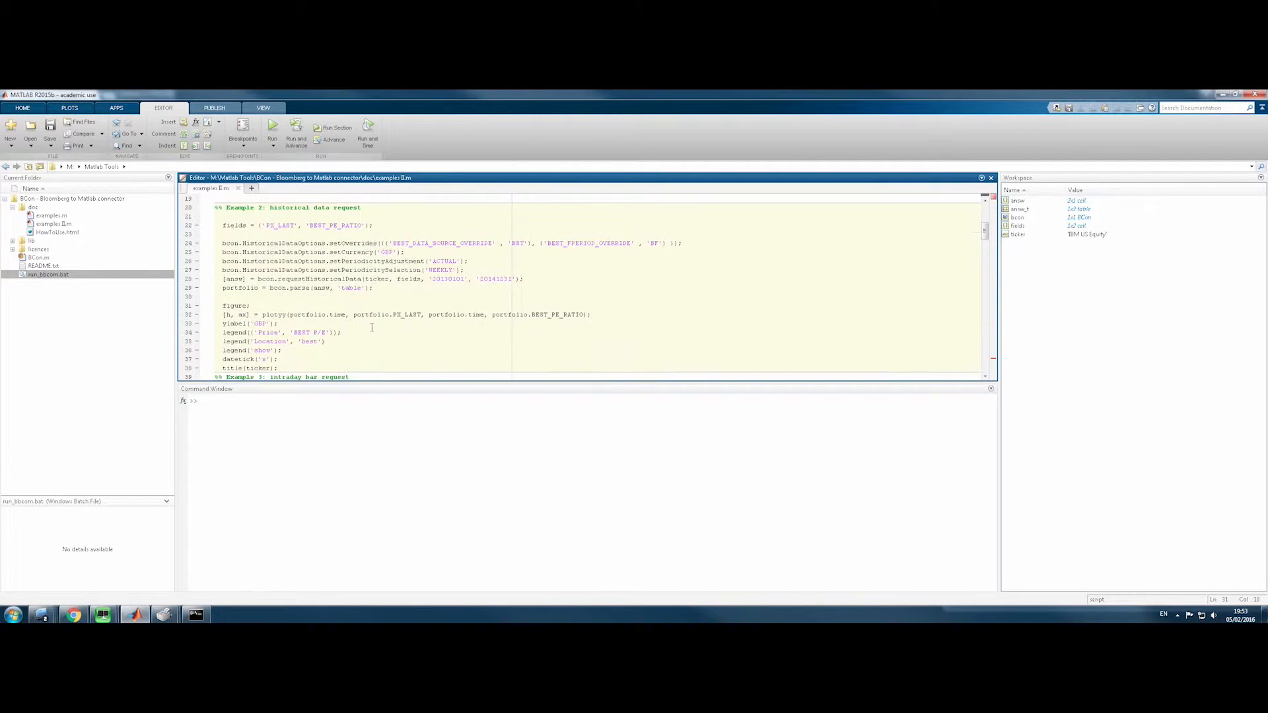
click(336, 127)
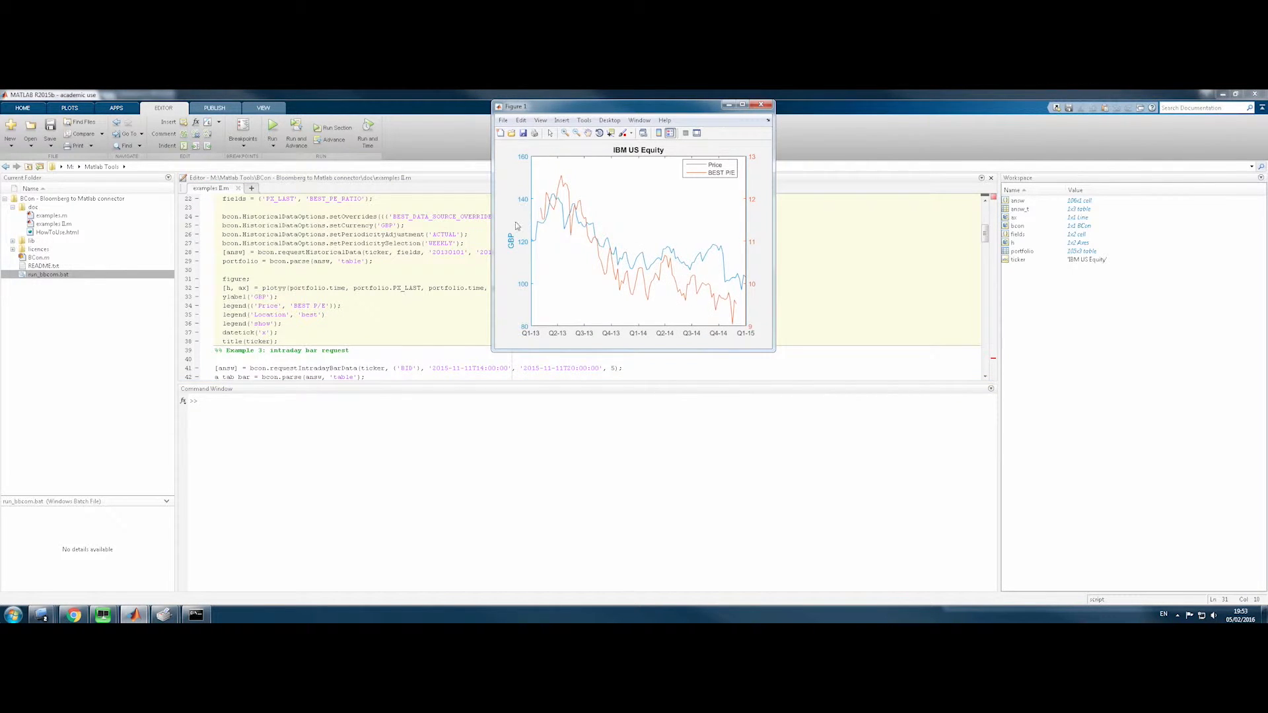
mouse_move(628, 244)
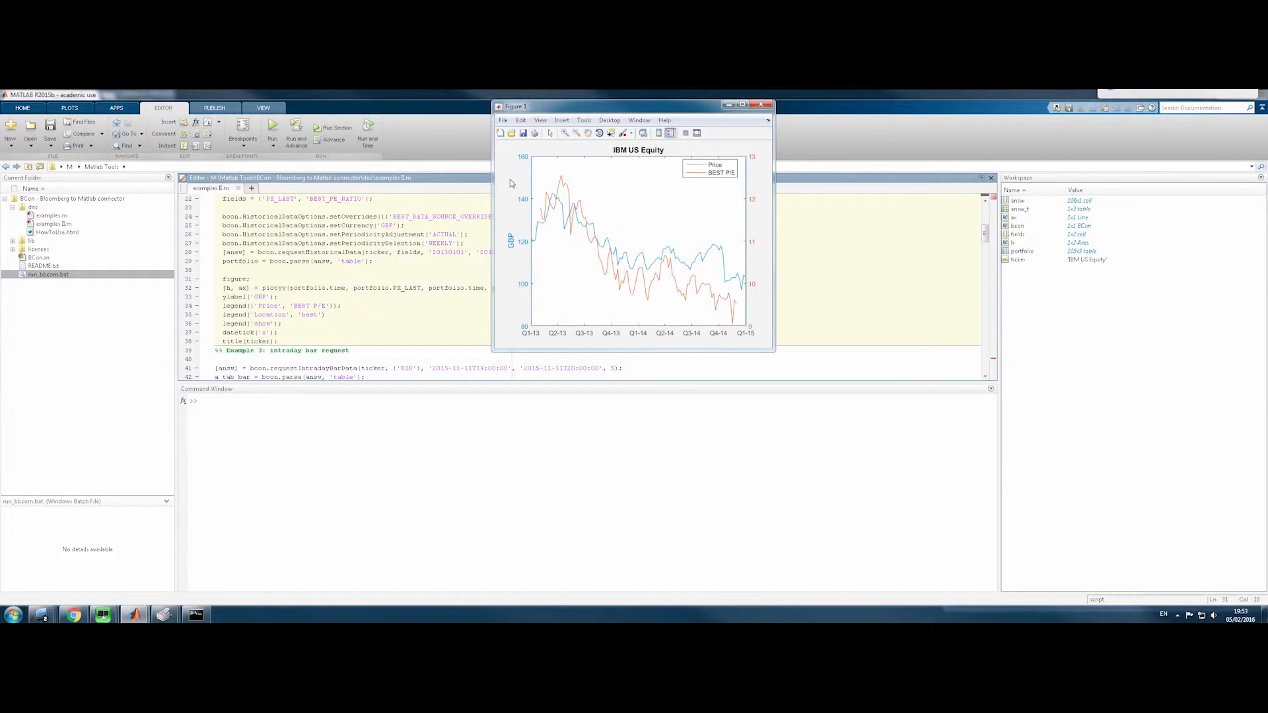
mouse_move(588, 183)
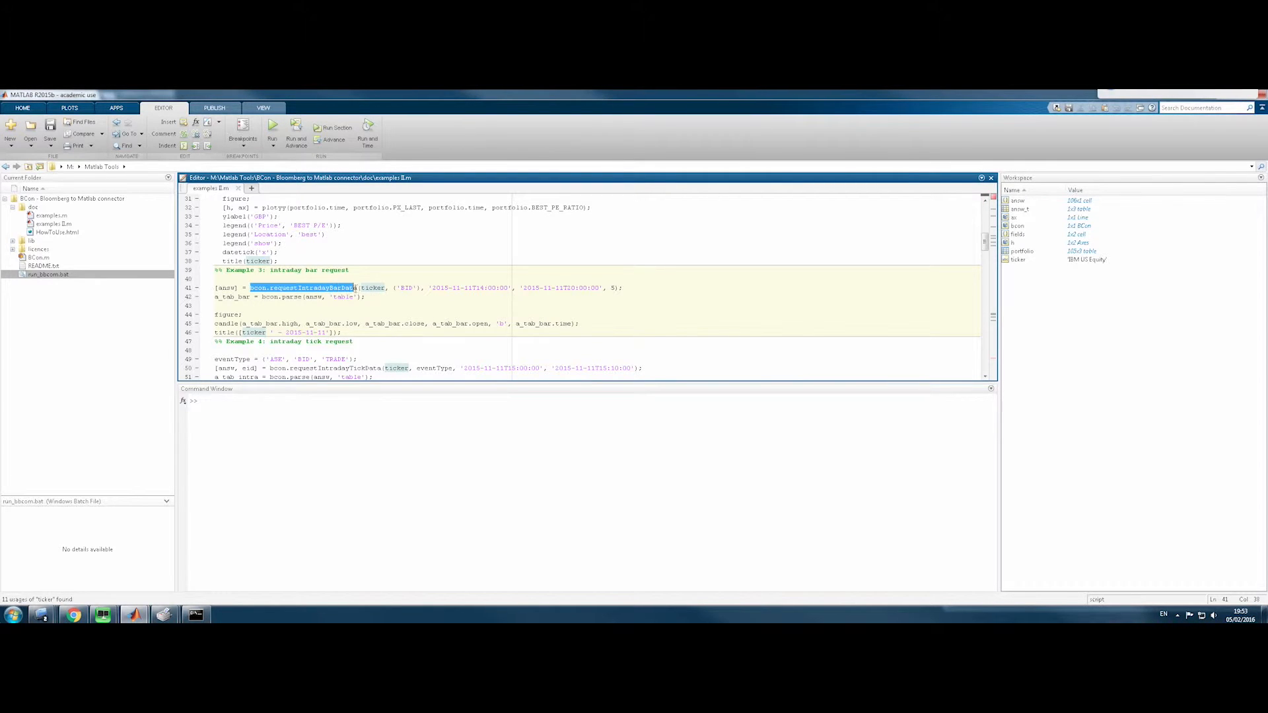
Run the Example 3 intraday bar section for the IBM 2015-11-11 candlestick chart
click(371, 300)
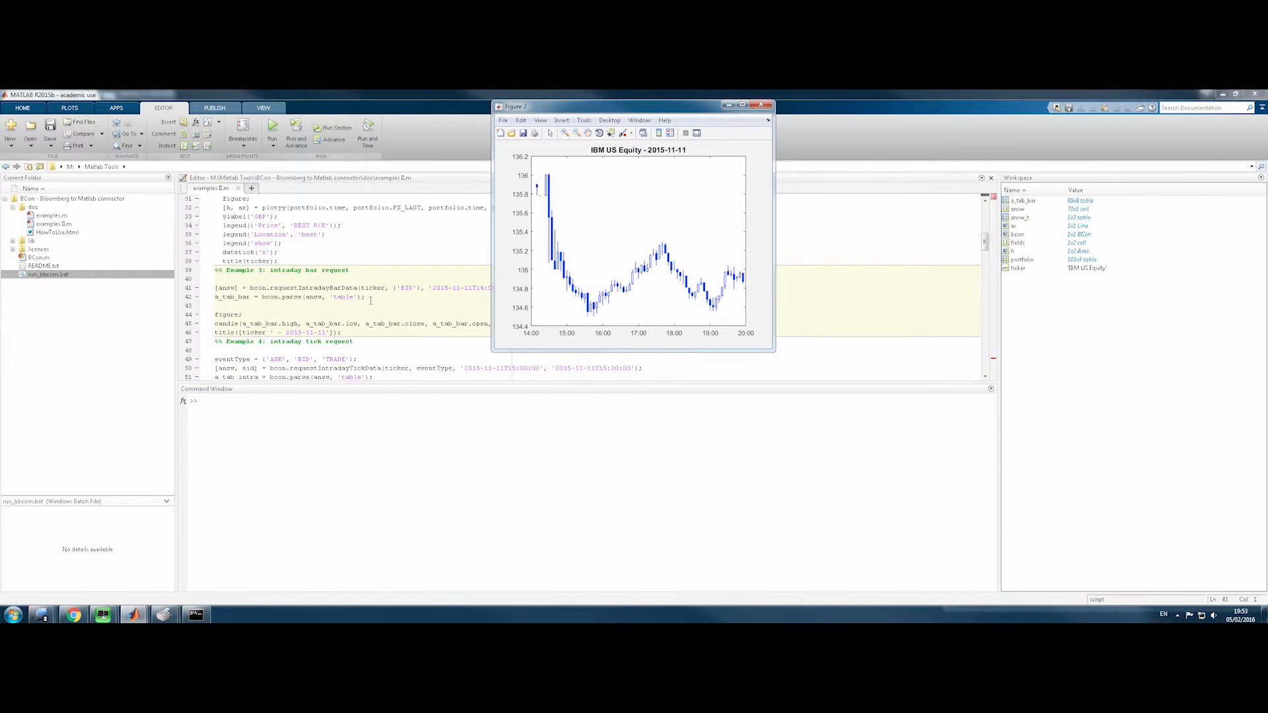
mouse_move(590, 269)
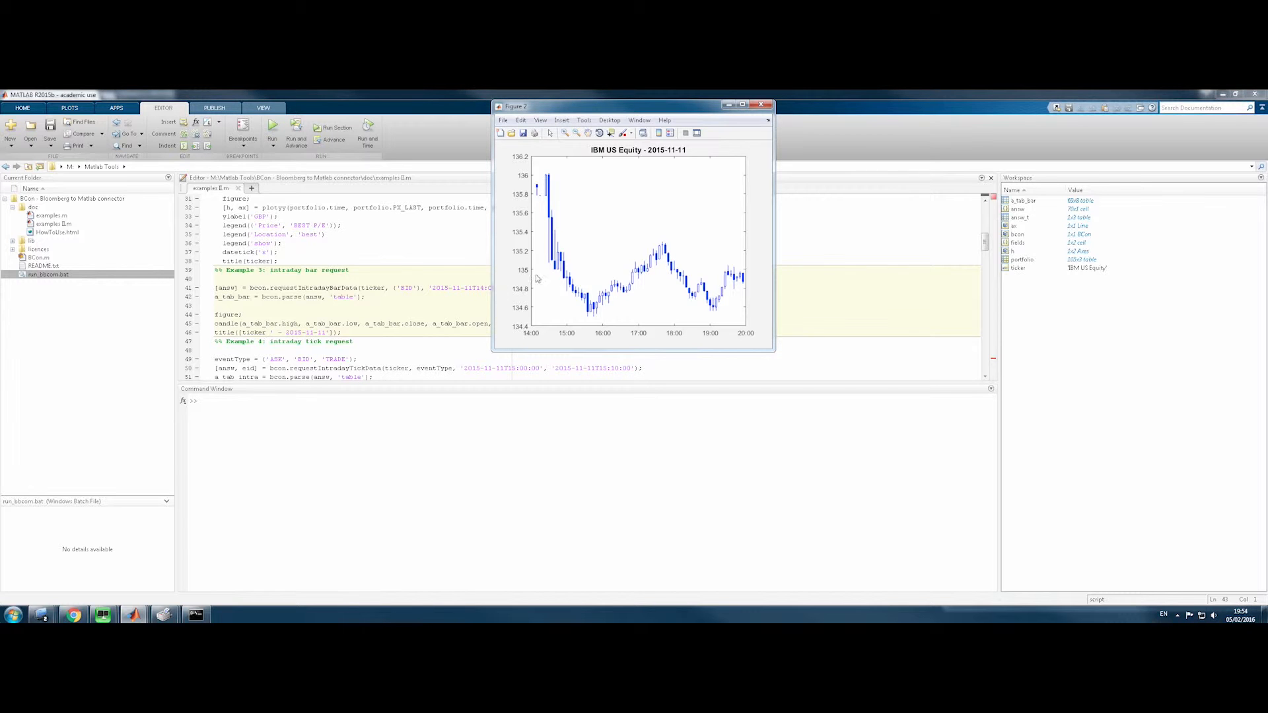
click(763, 105)
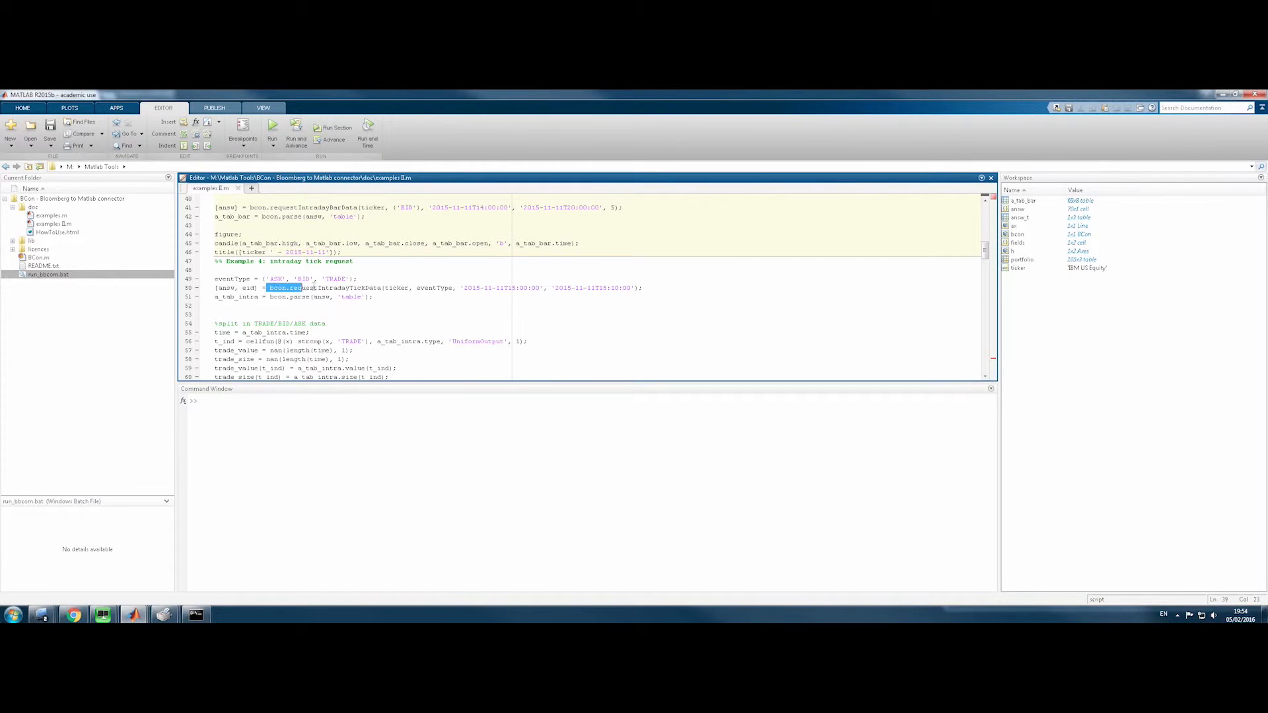
drag(269, 288, 386, 288)
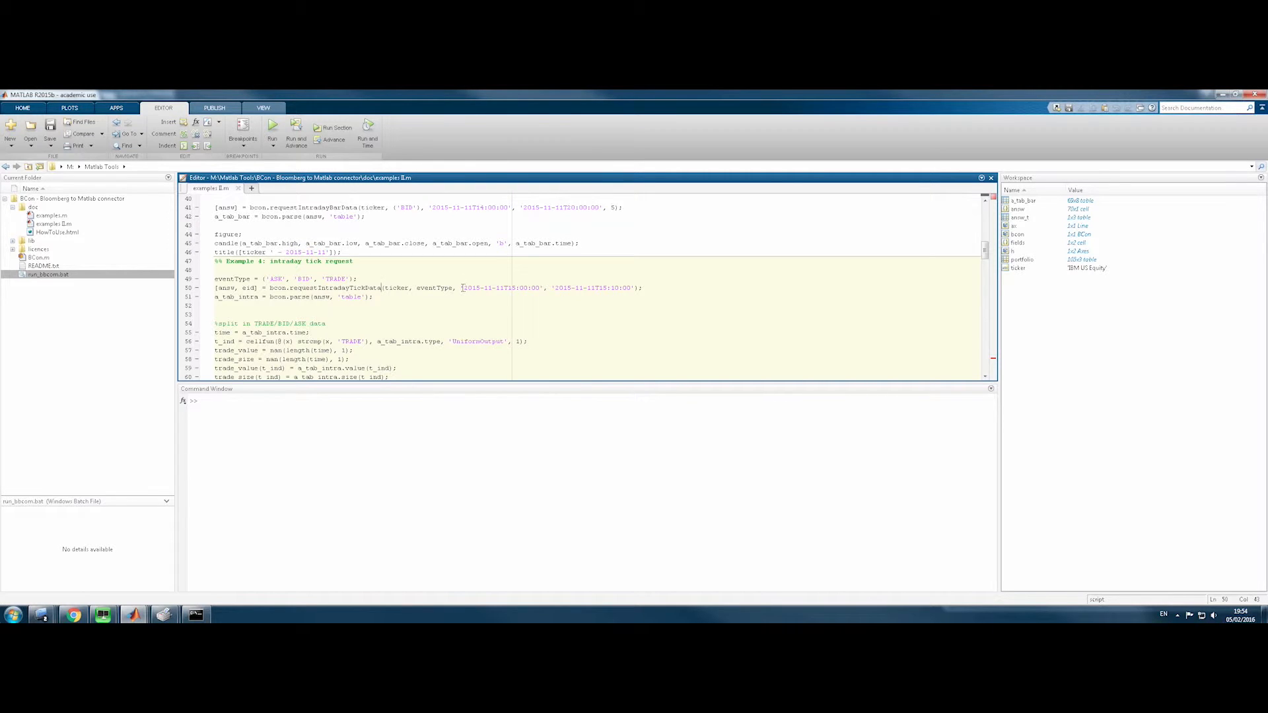
drag(214, 288, 457, 287)
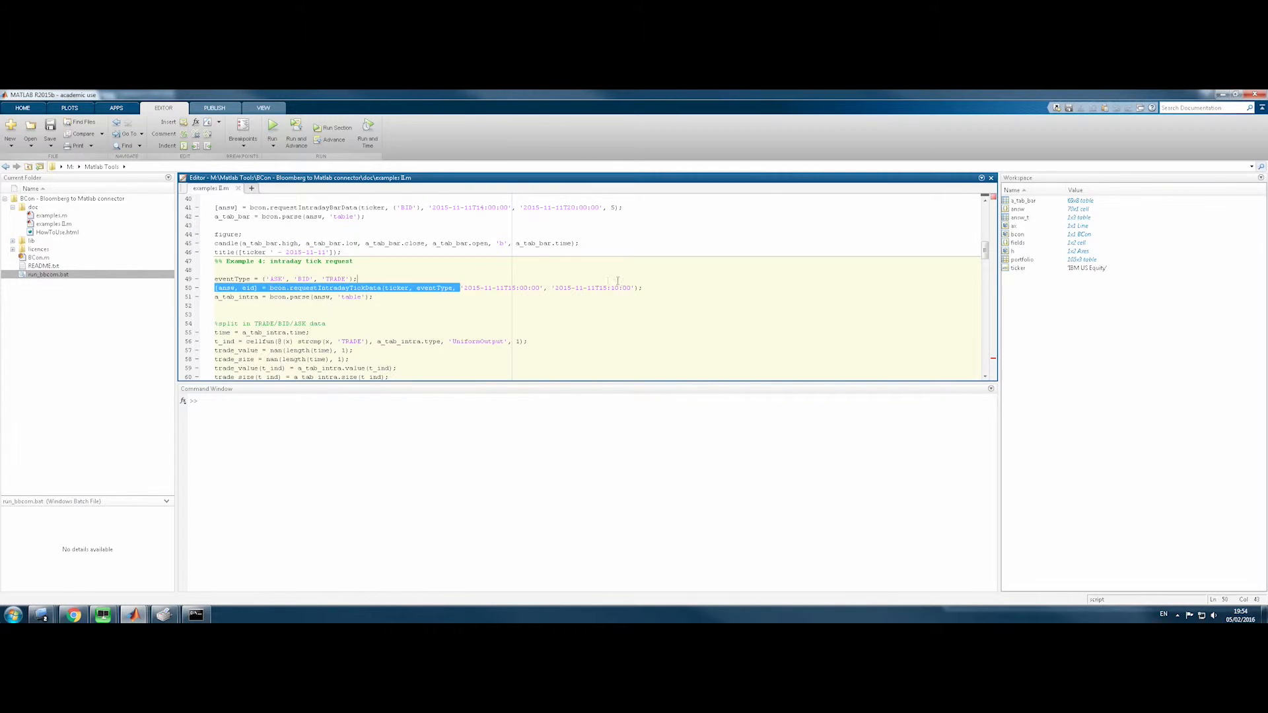
click(556, 287)
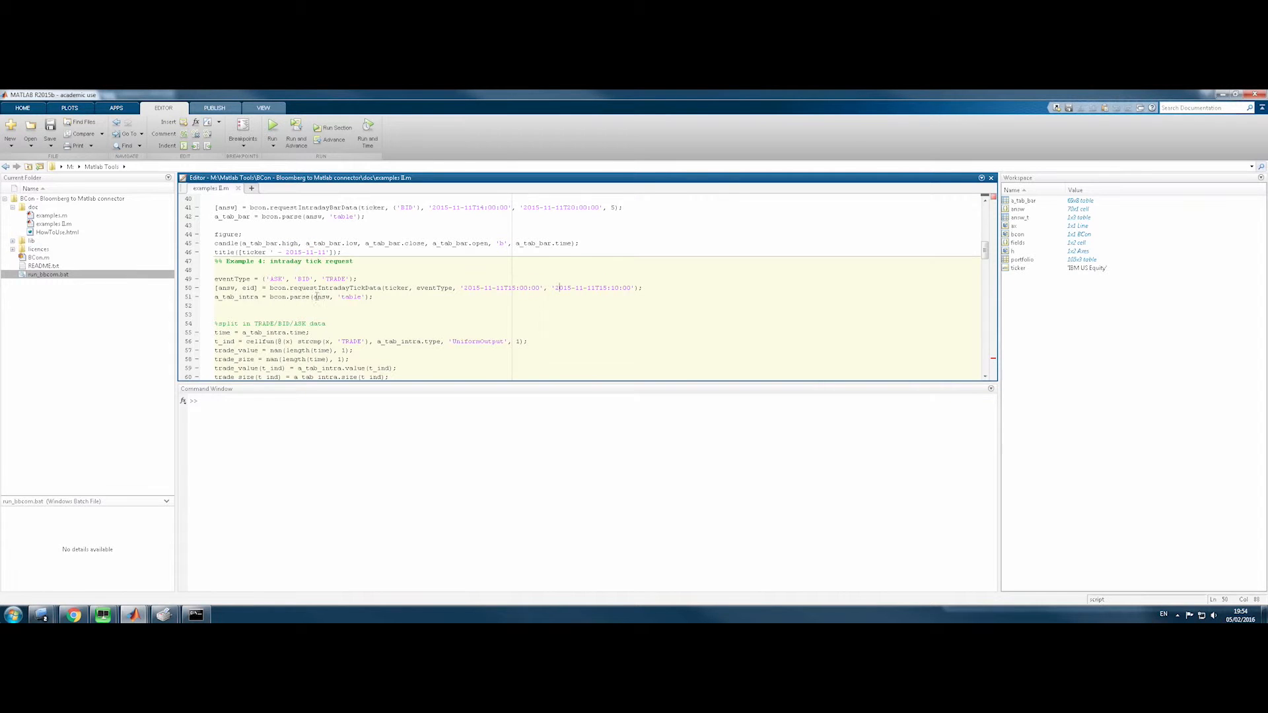
scroll(down, 3)
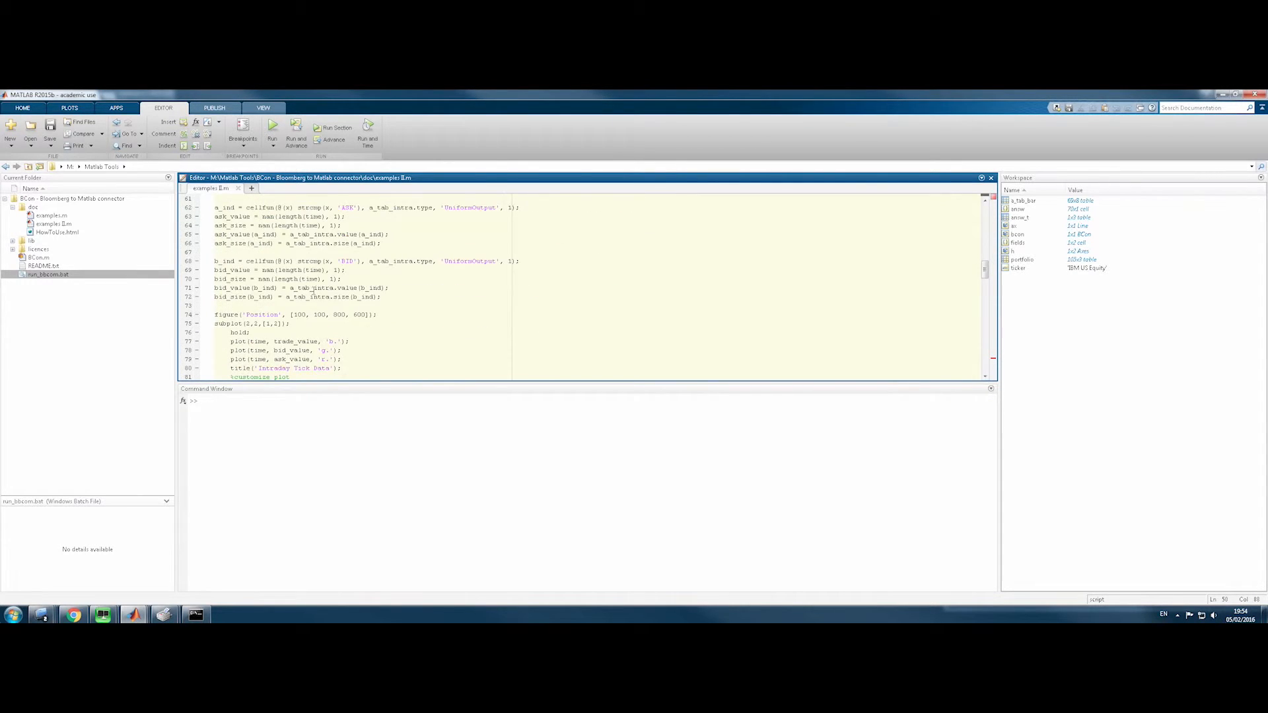
scroll(up, 3)
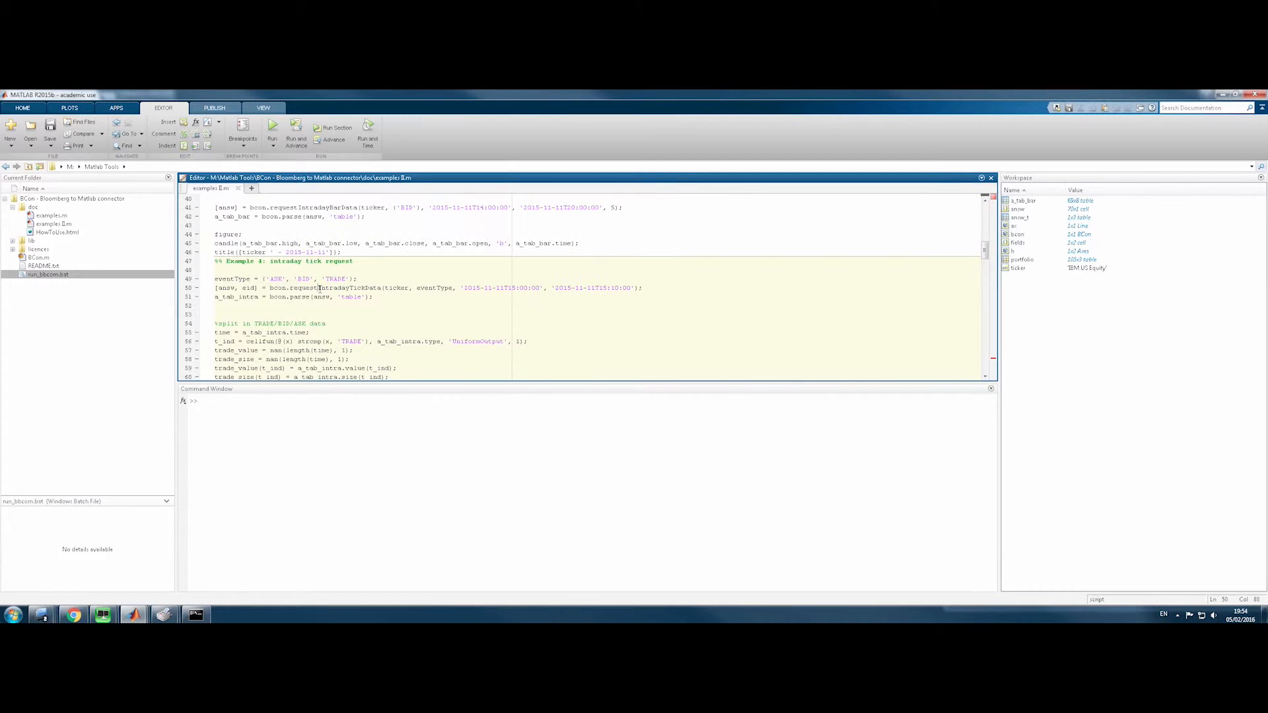
Evaluate the Example 4 tick request lines and scroll through the ASK, BID, TRADE ticks
right_click(243, 288)
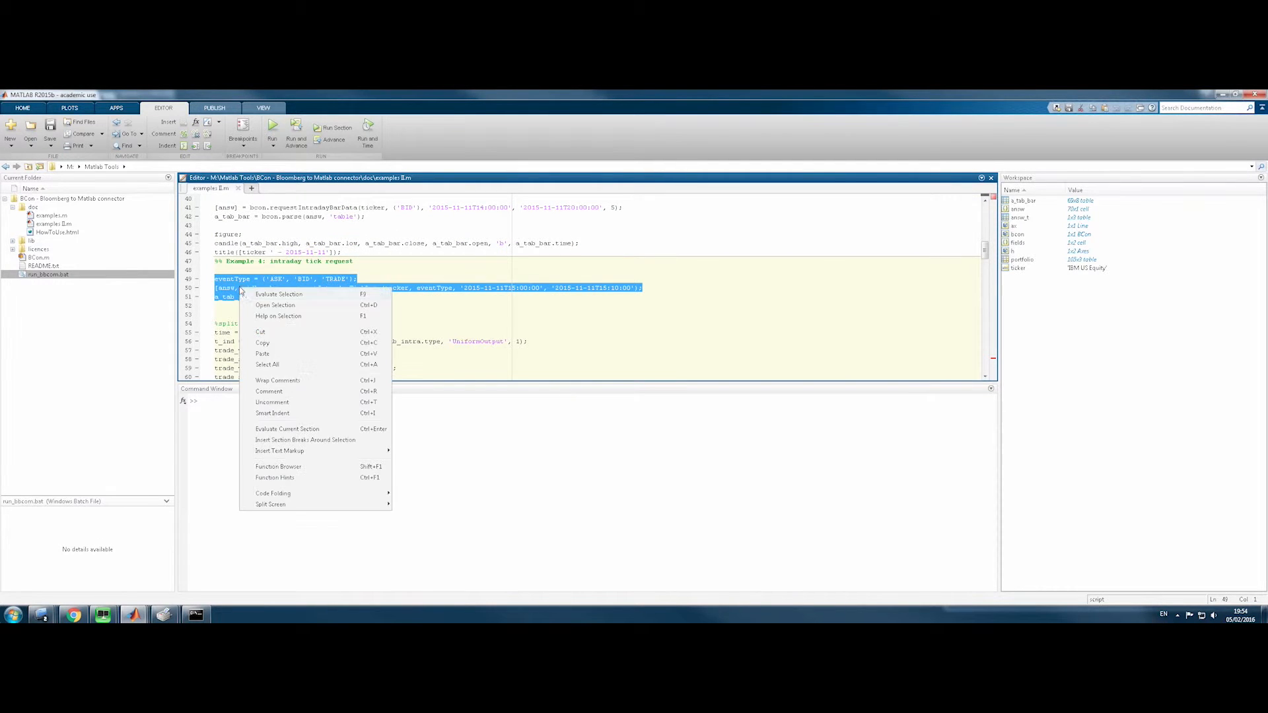
click(278, 293)
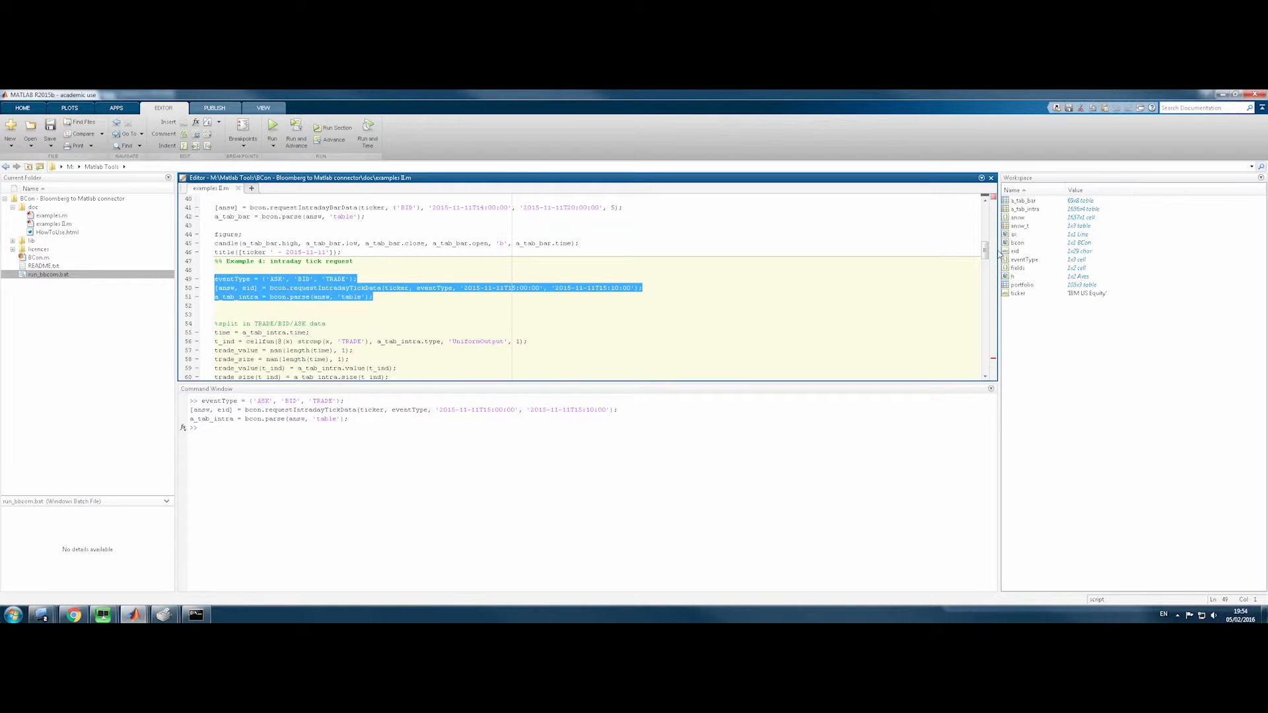
click(1018, 218)
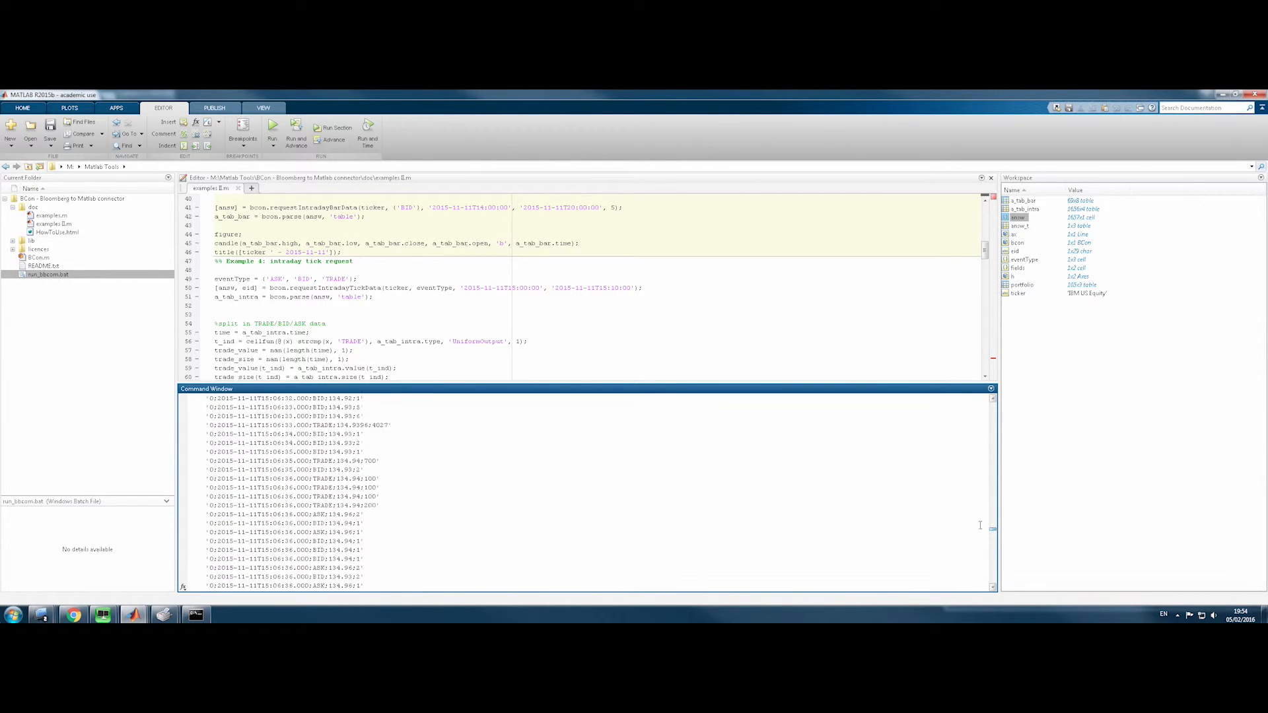
scroll(down, 3)
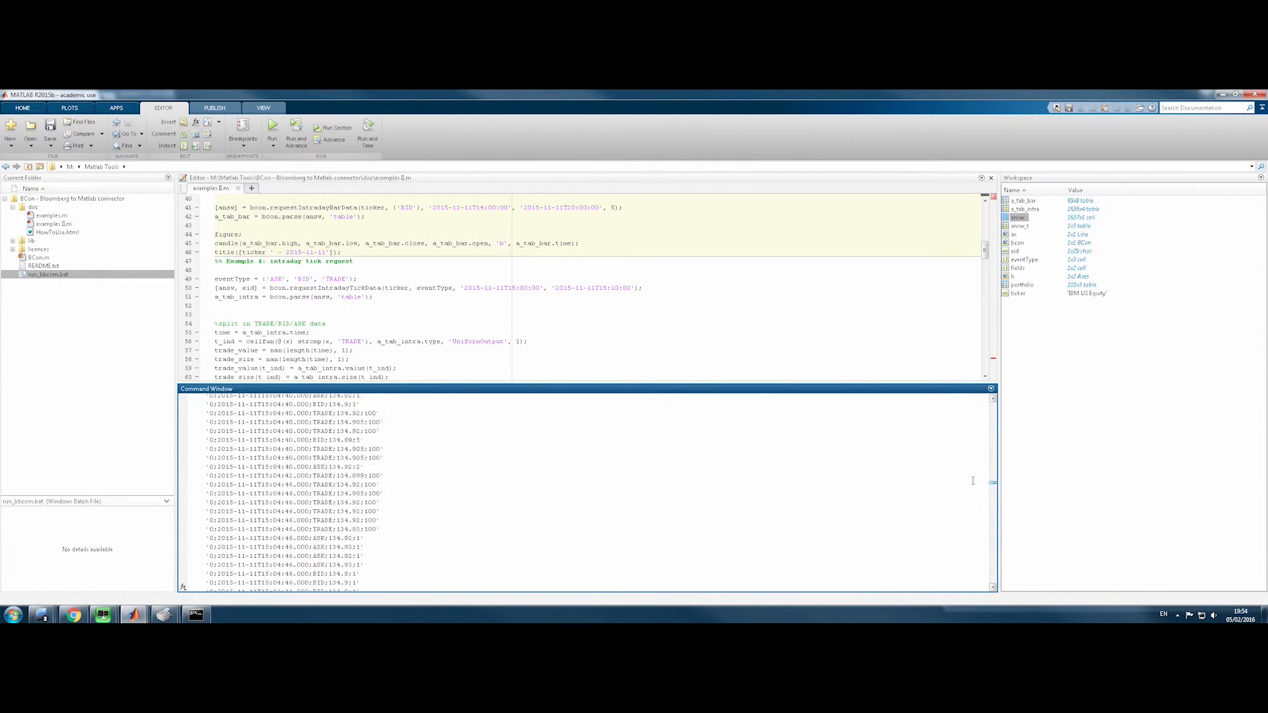
scroll(down, 3)
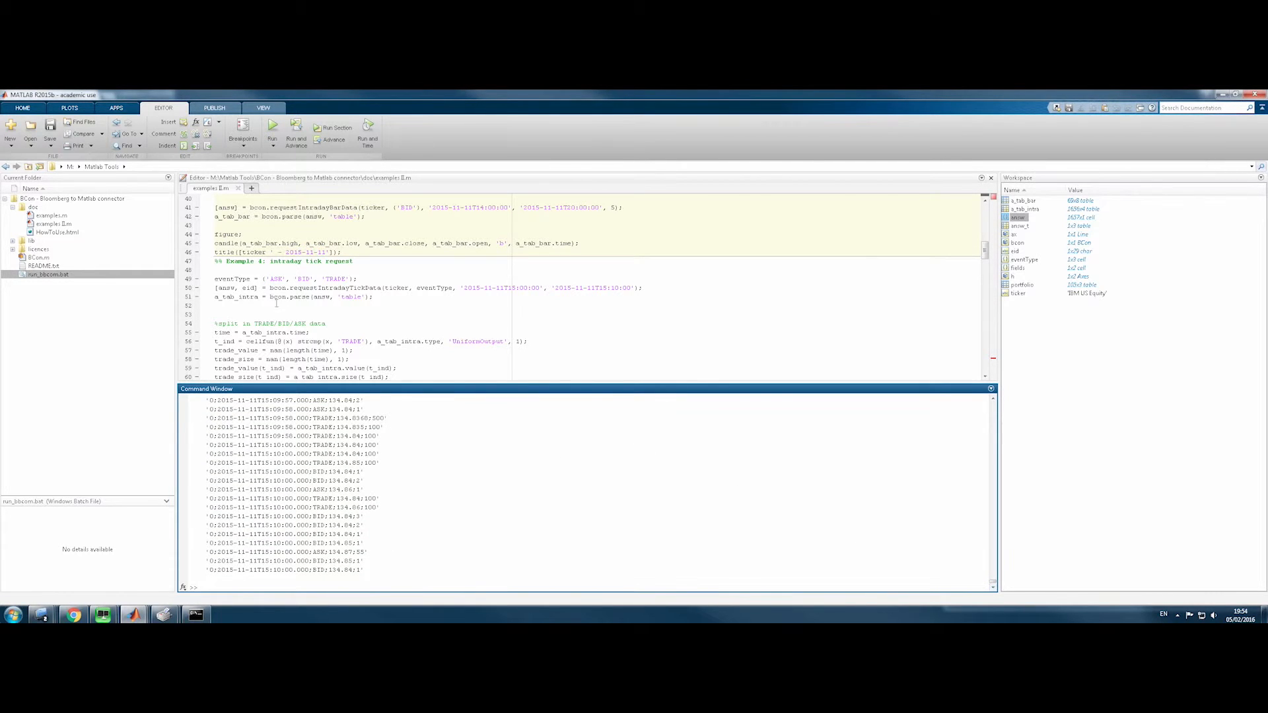
Evaluate a_tab_intra to show its time, type, value and size columns
double_click(287, 297)
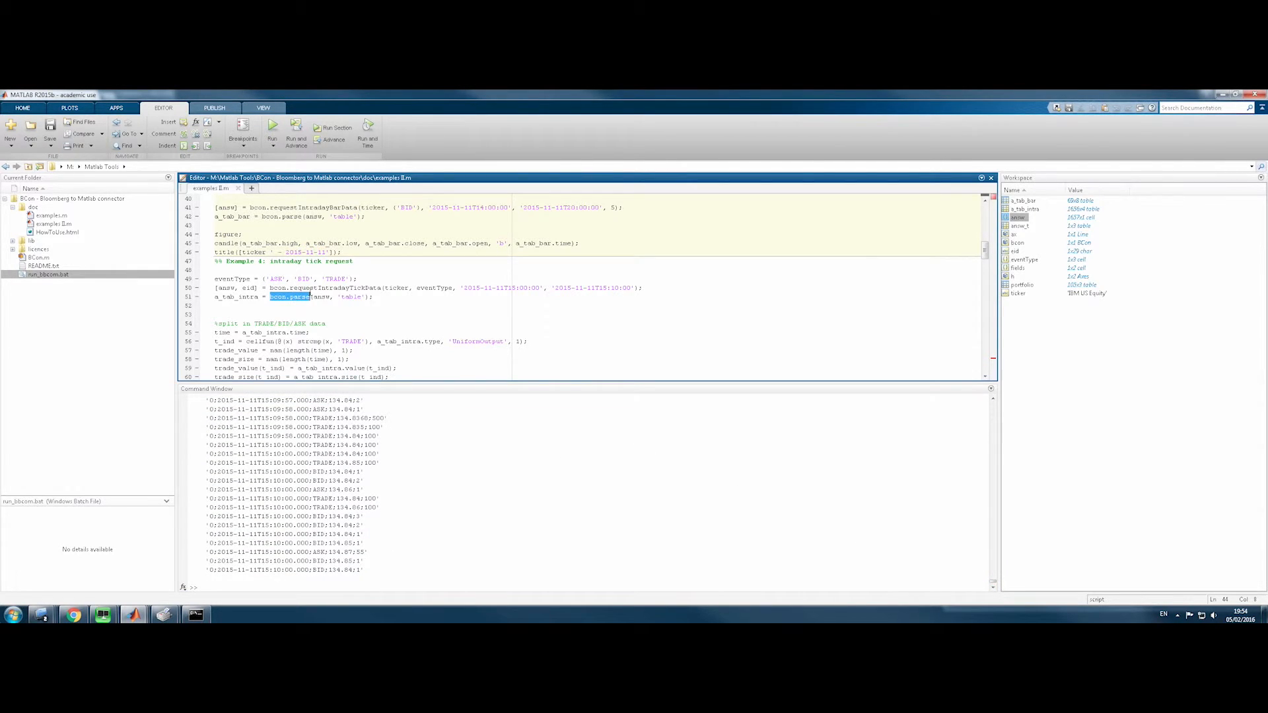
click(262, 296)
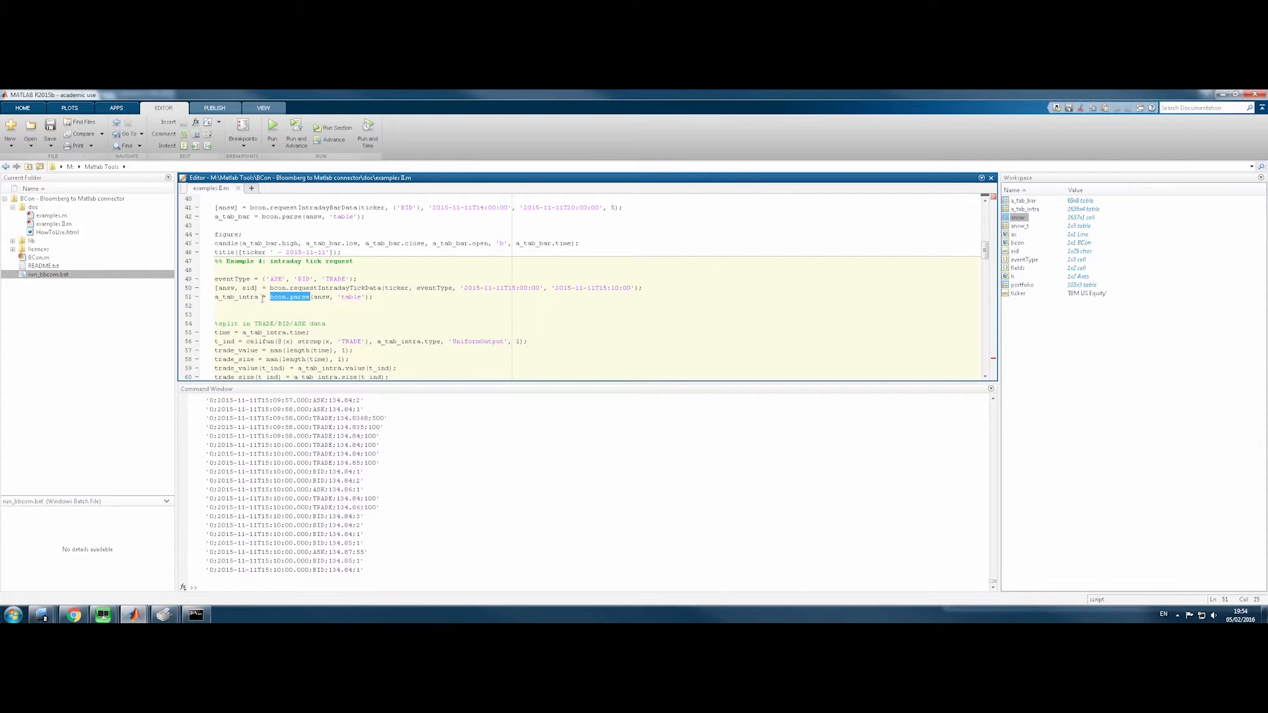
right_click(235, 296)
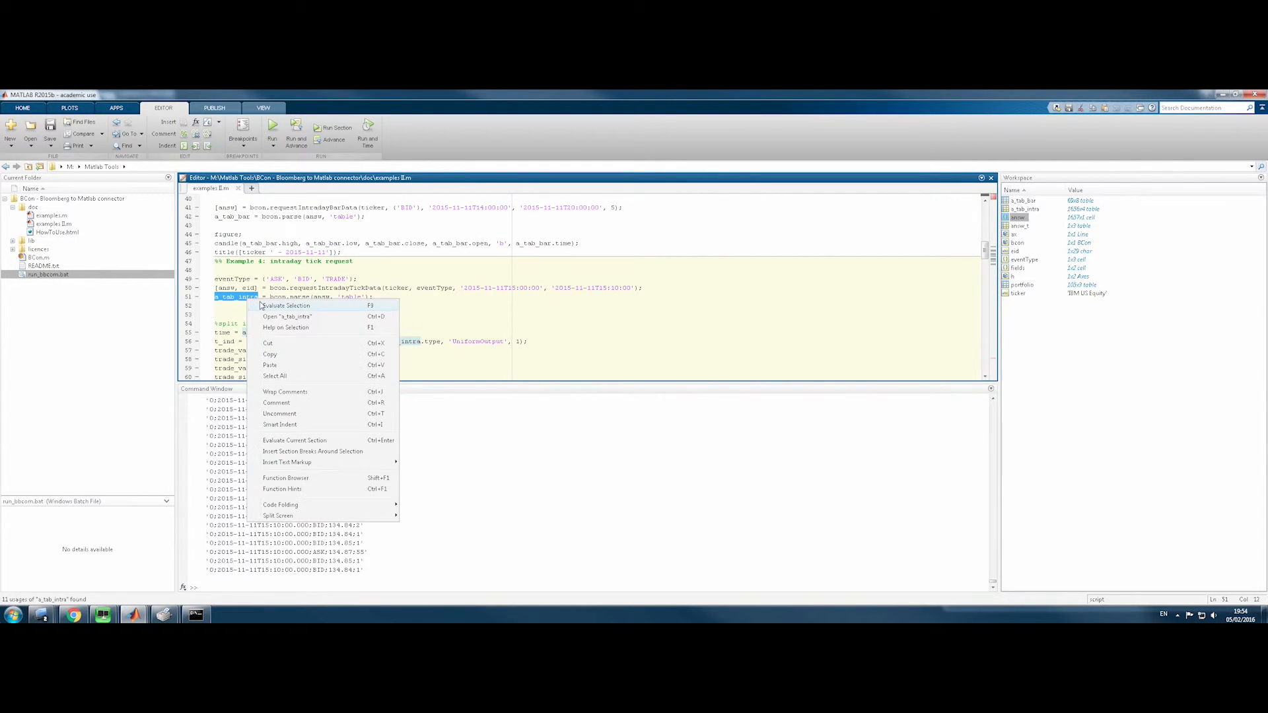
click(286, 306)
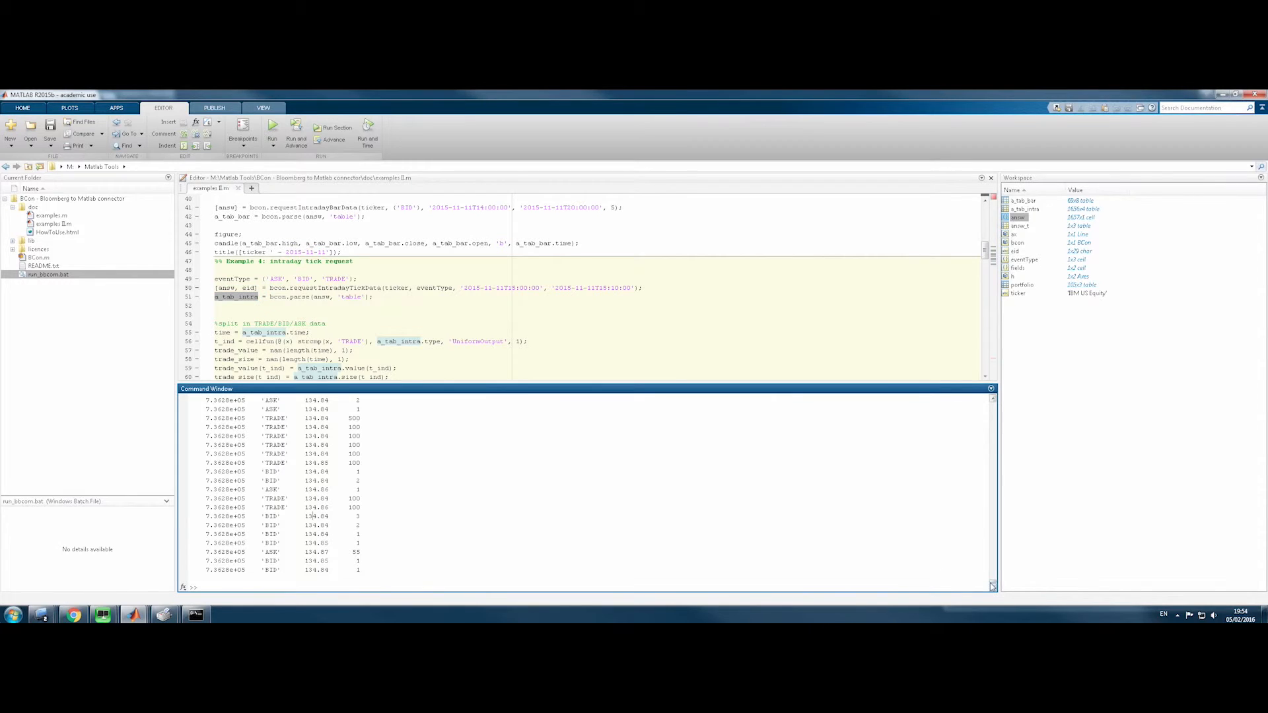
scroll(down, 3)
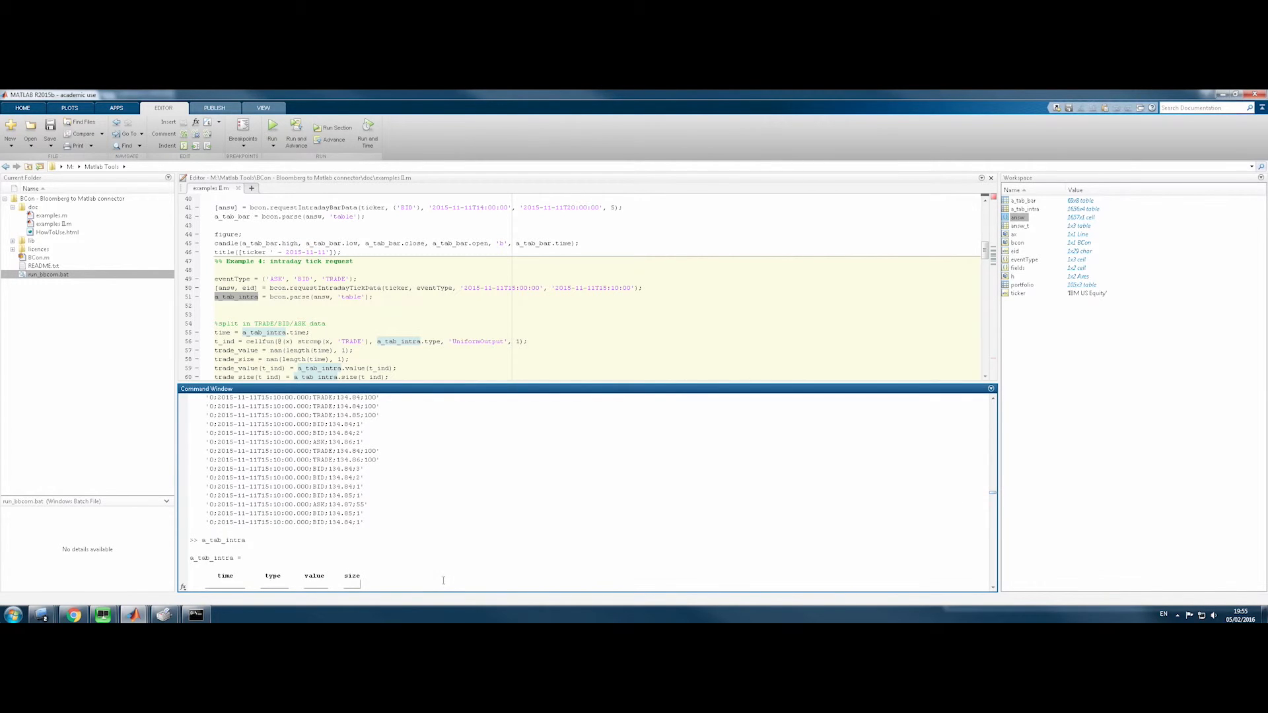
scroll(down, 3)
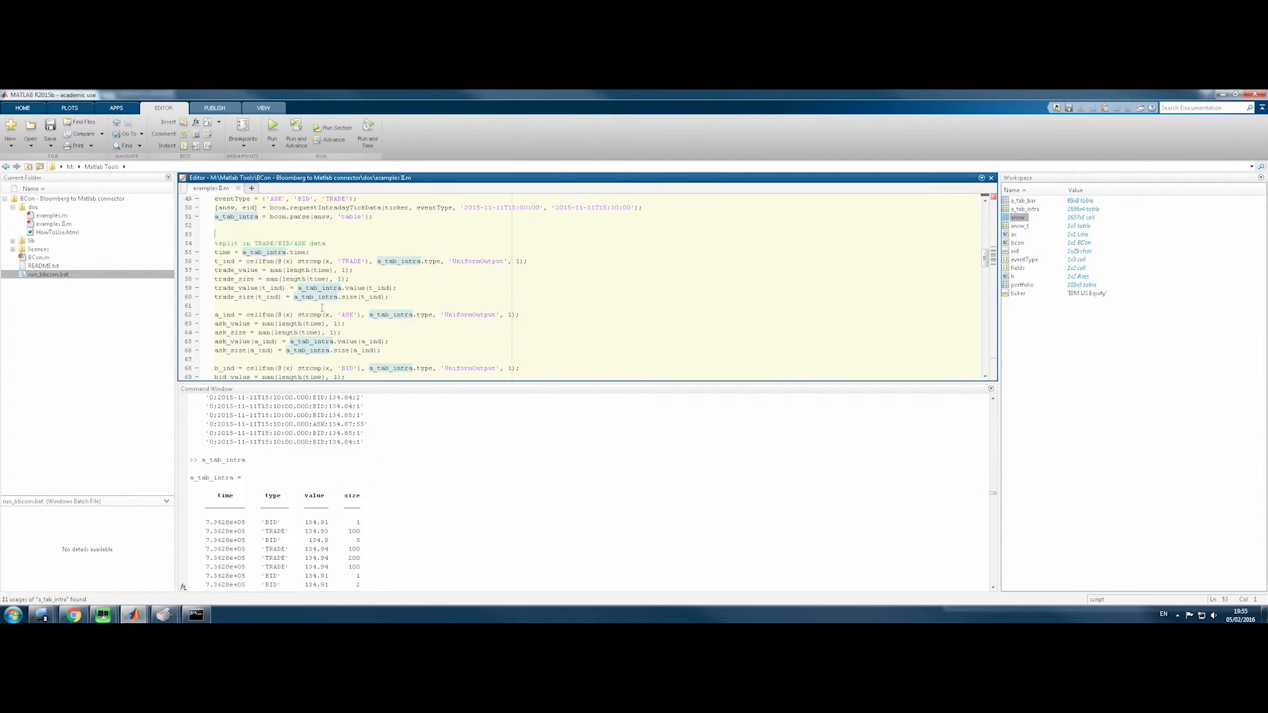
Evaluate the block splitting the ticks into trade, bid and ask arrays
scroll(down, 3)
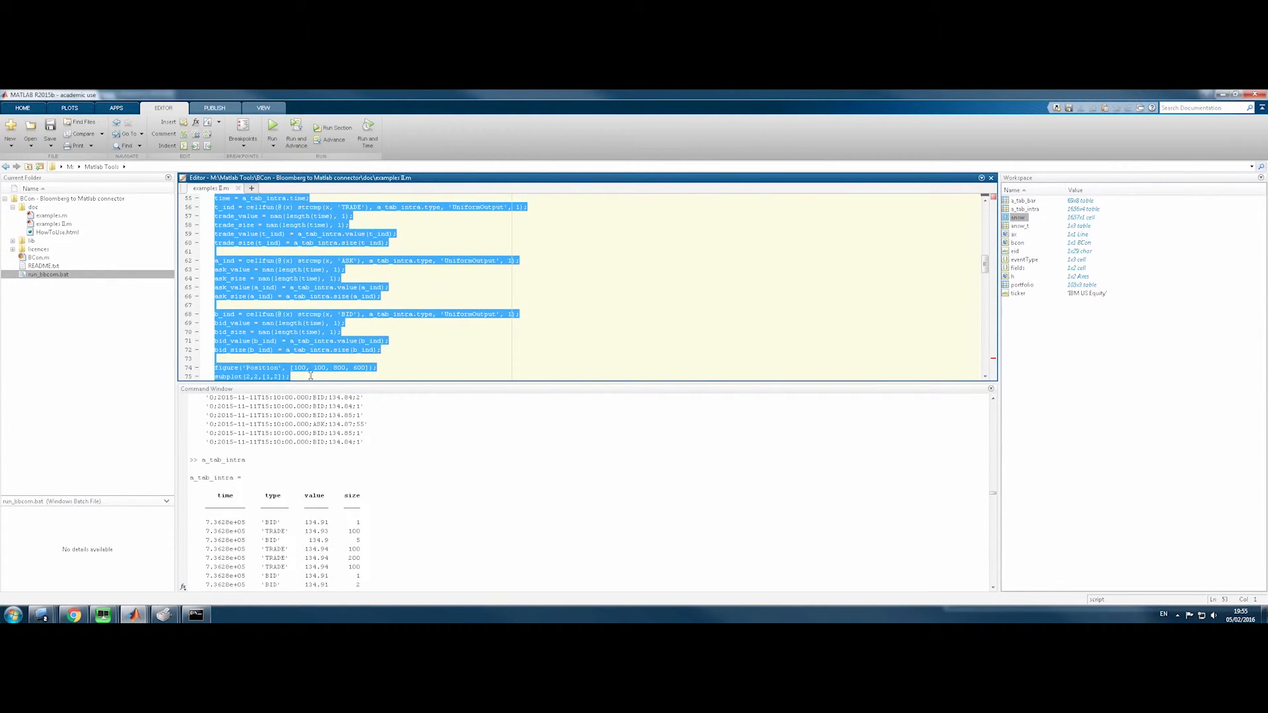
right_click(322, 330)
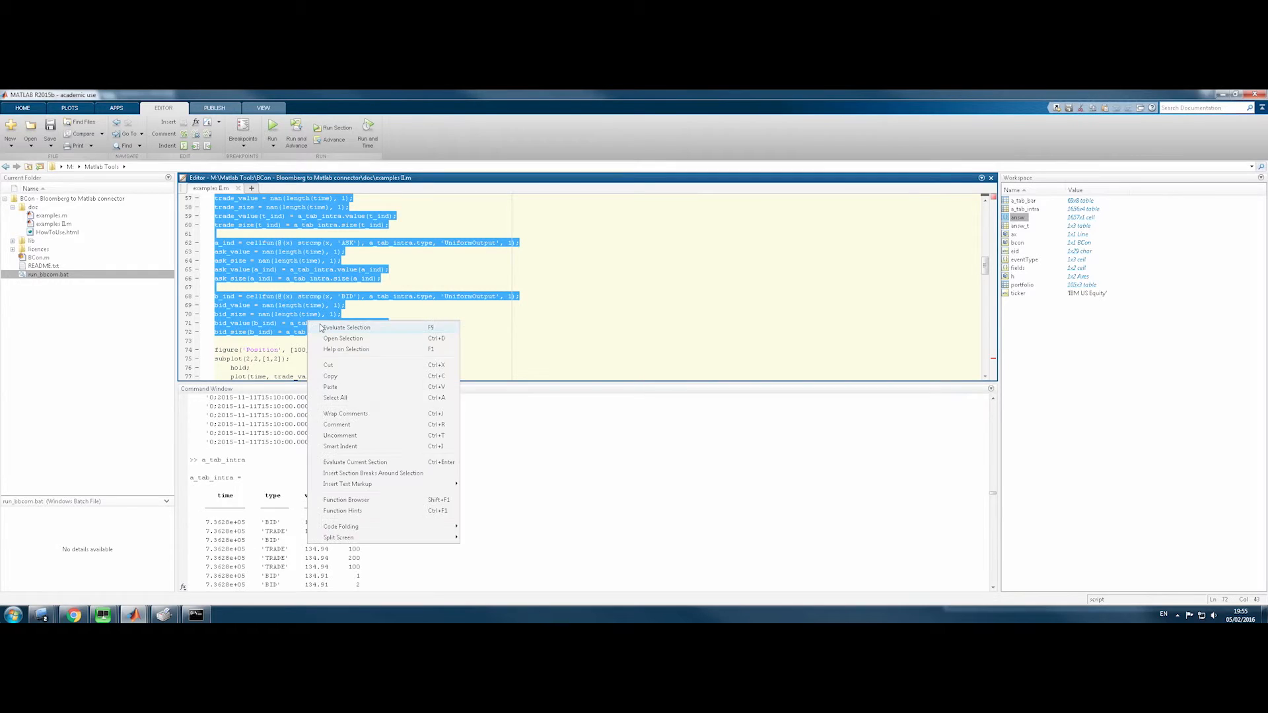
click(345, 327)
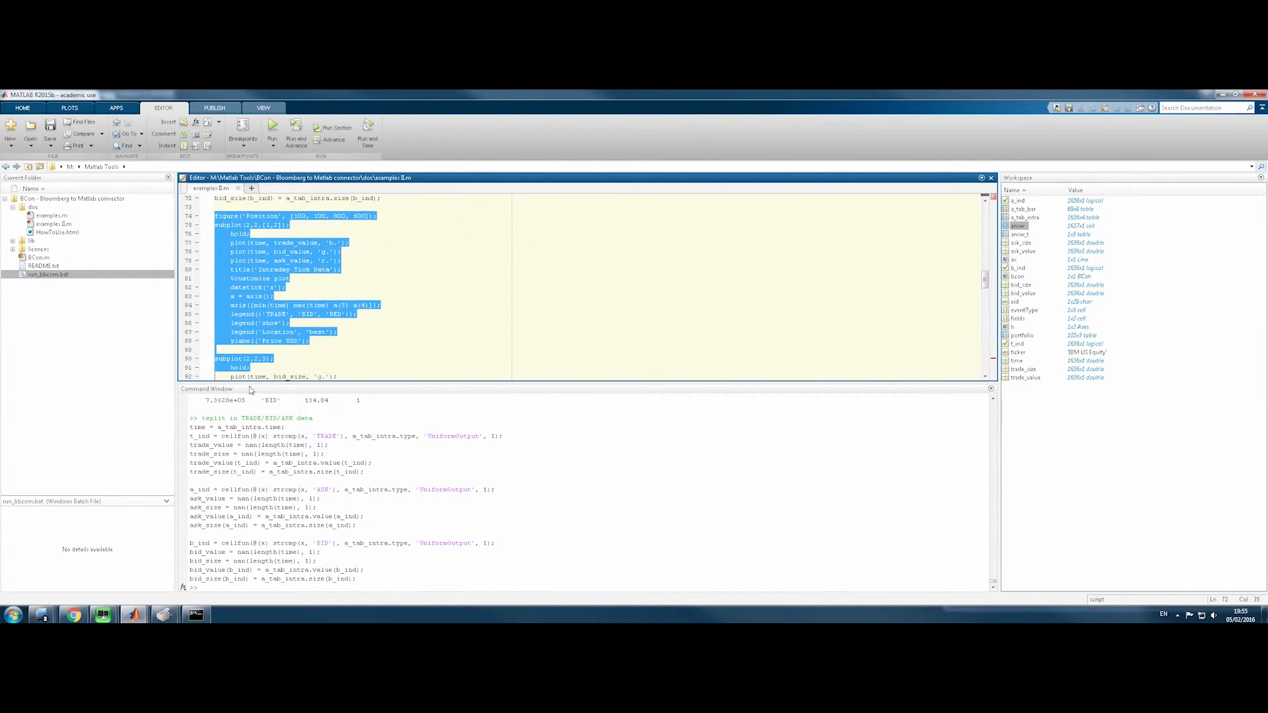
Evaluate the intraday tick plotting code on lines 74–110
scroll(down, 3)
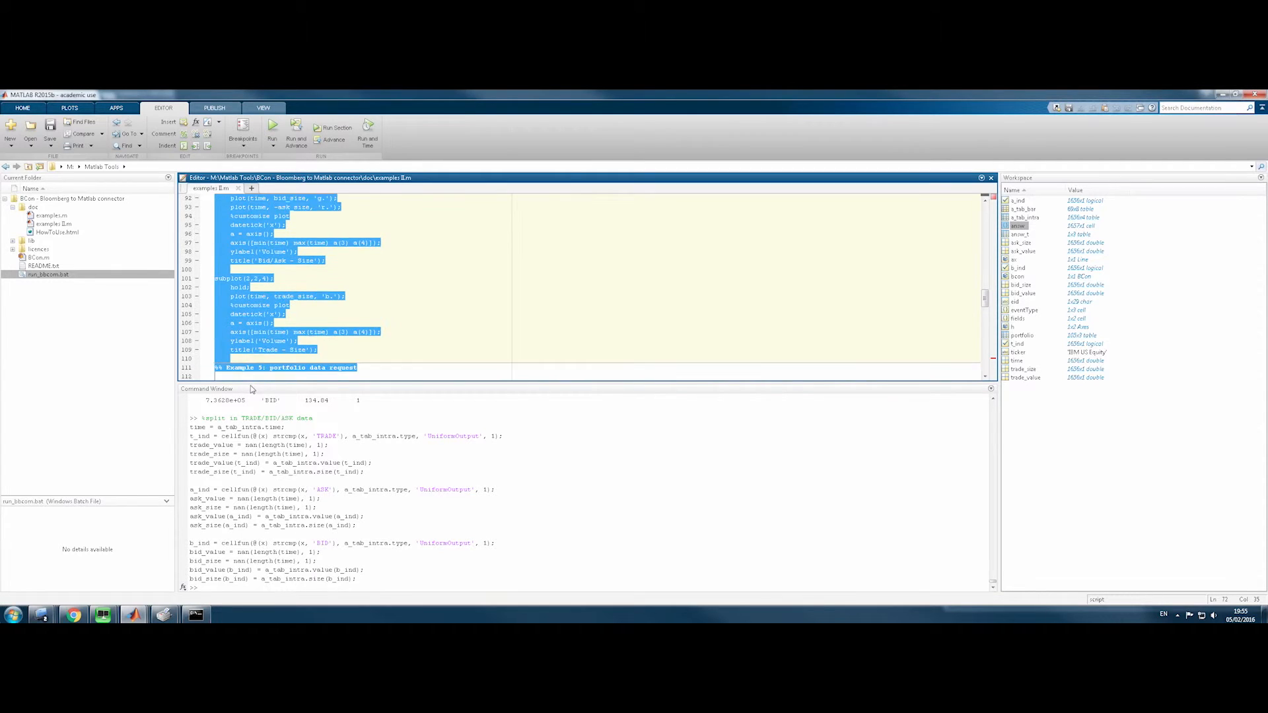
right_click(292, 335)
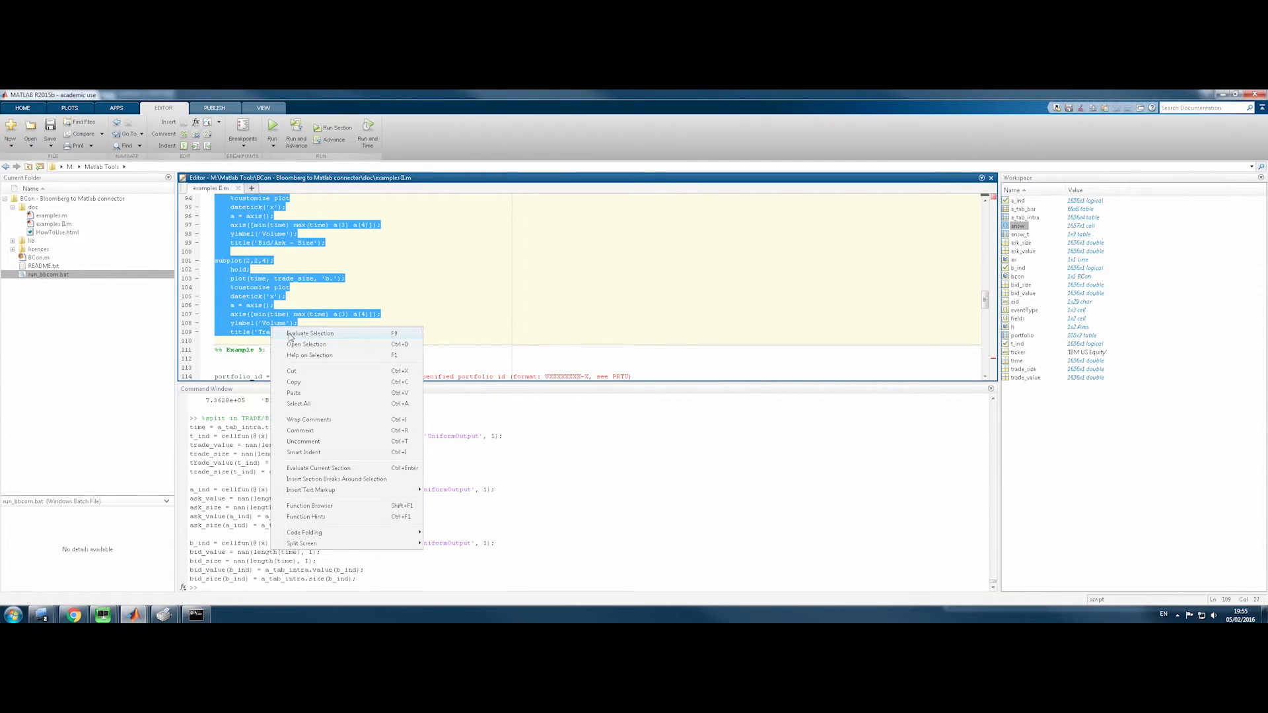
click(309, 333)
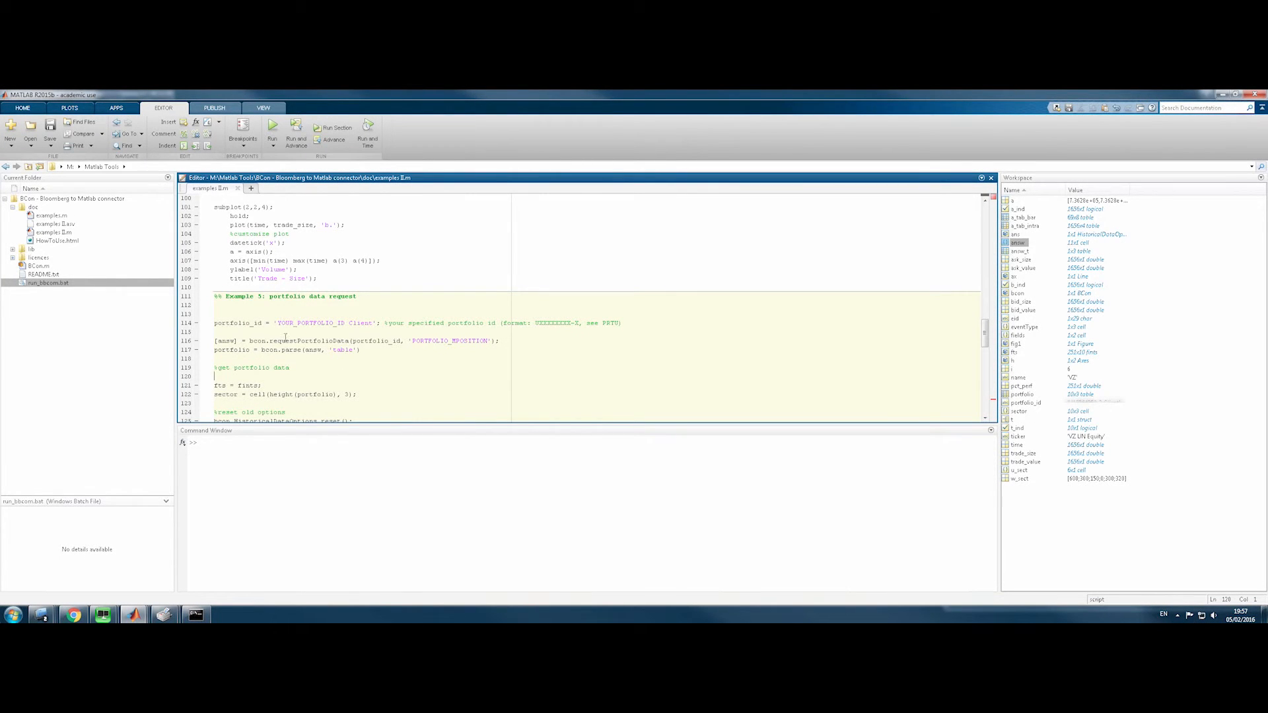
Scroll to the Example 5 portfolio data request section and place the cursor inside it
scroll(up, 3)
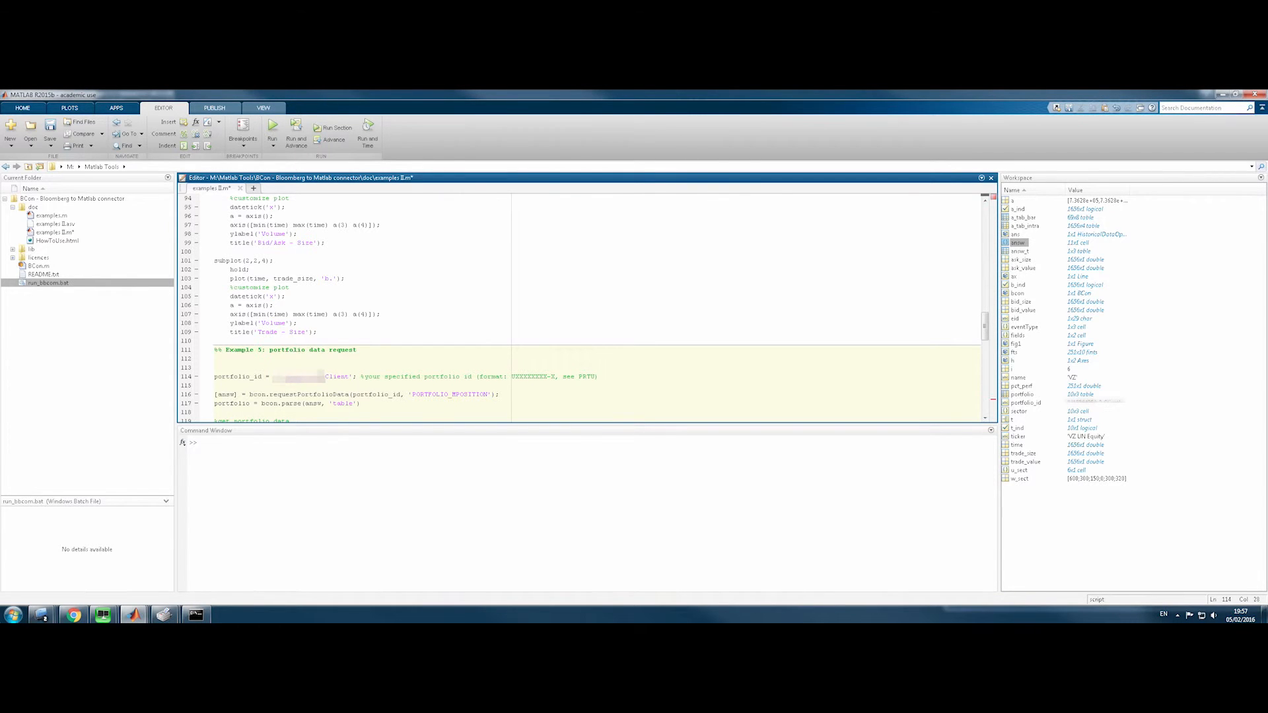
scroll(down, 3)
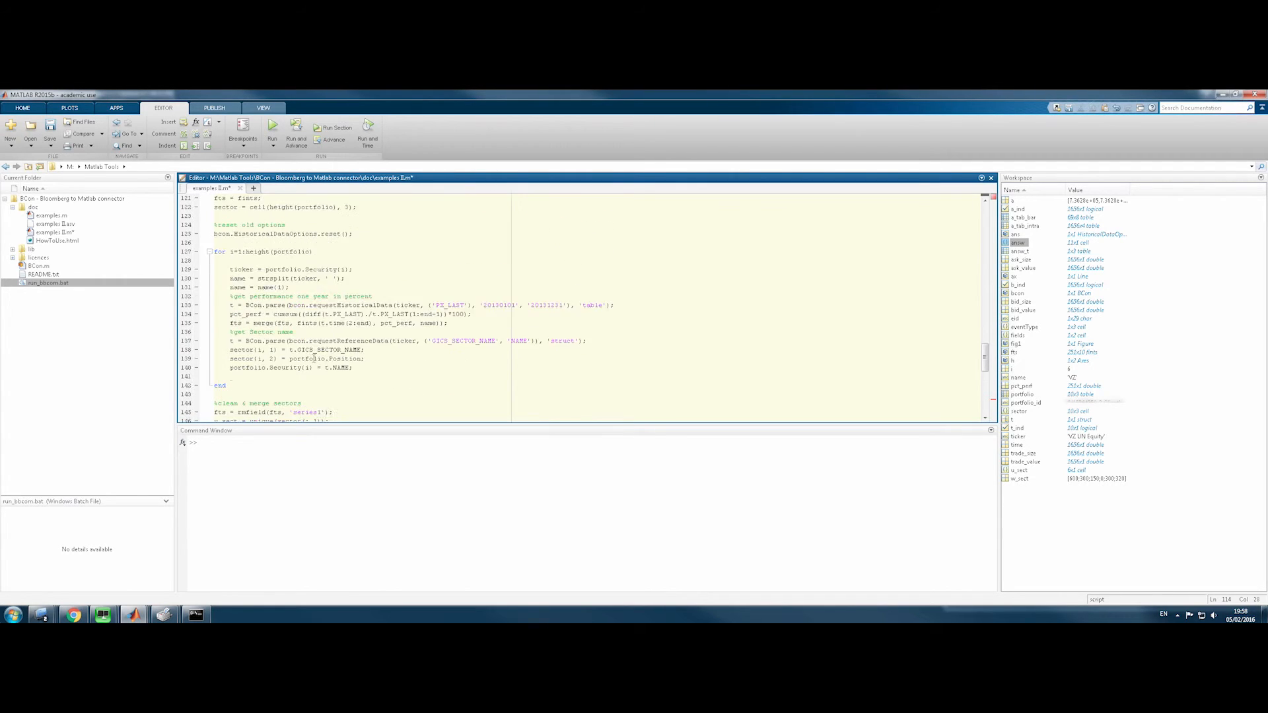
scroll(up, 3)
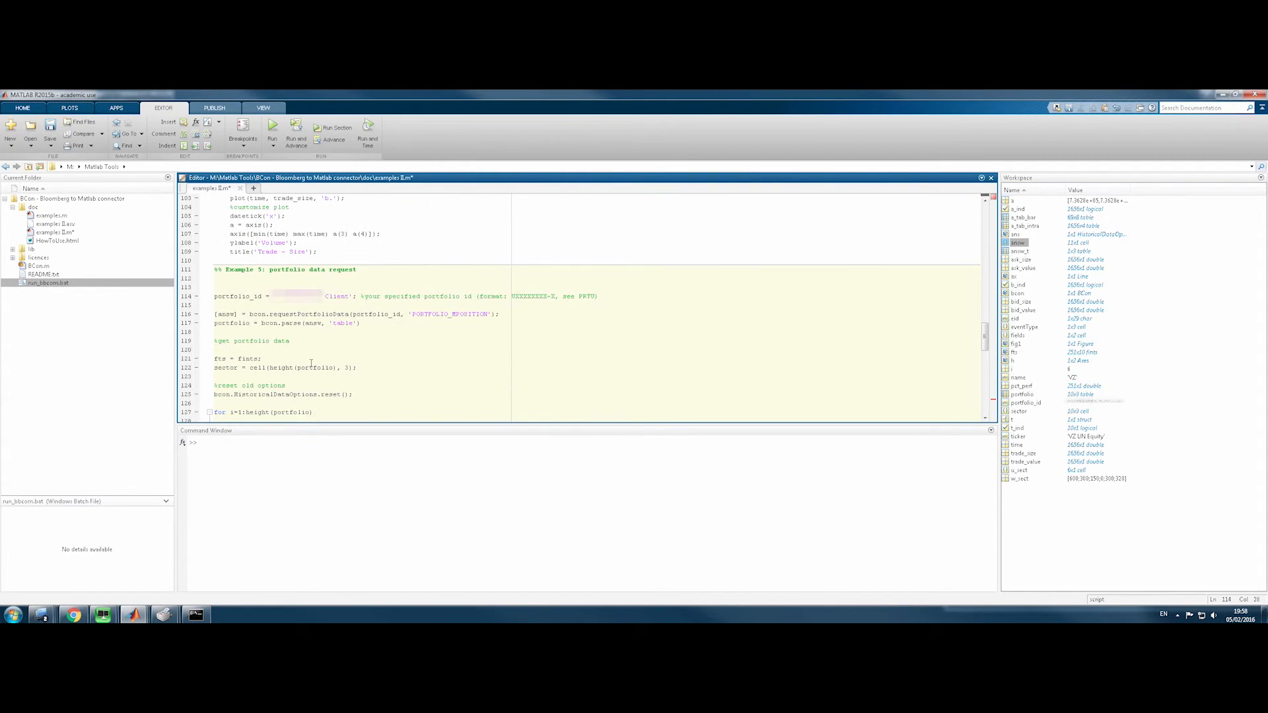
click(336, 128)
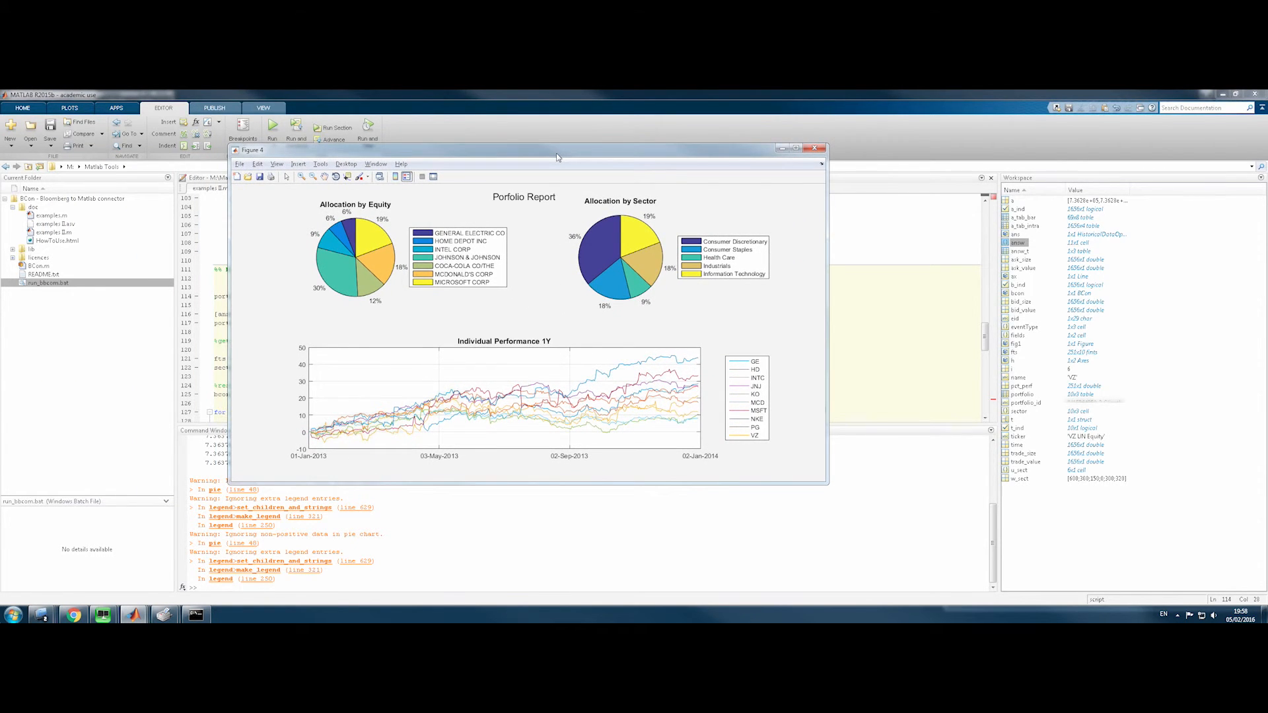
mouse_move(293, 408)
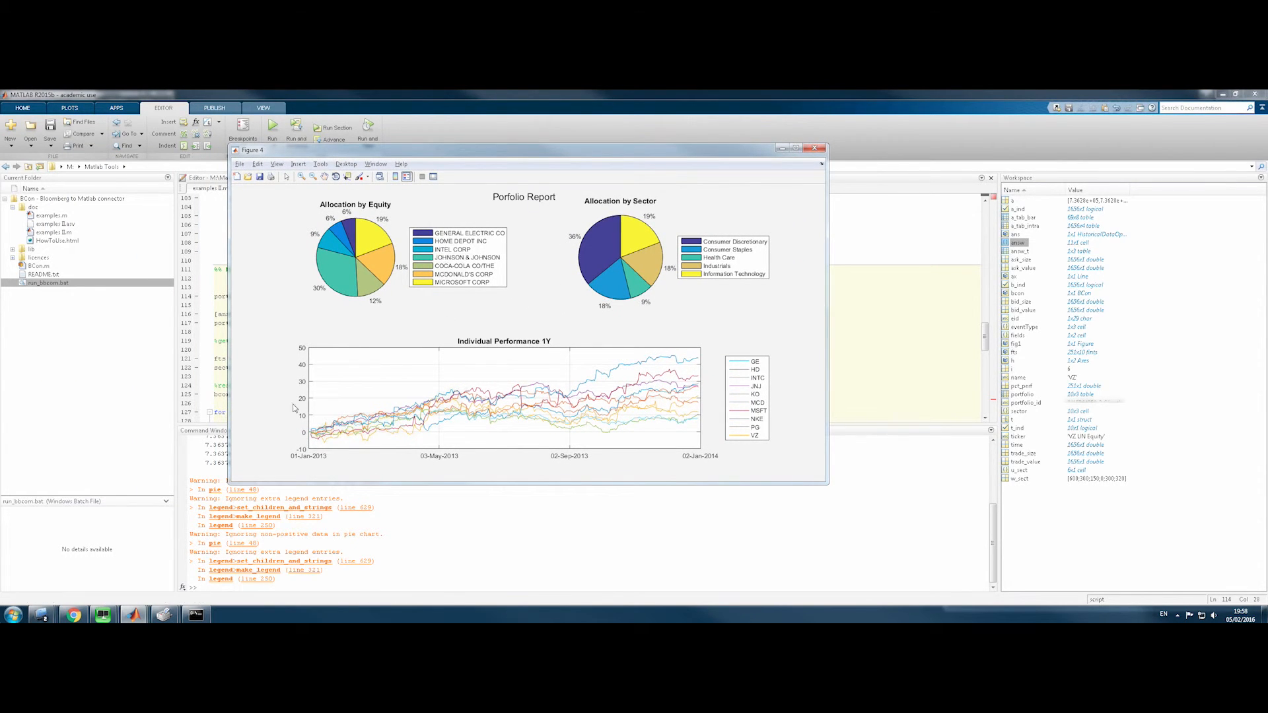
mouse_move(321, 370)
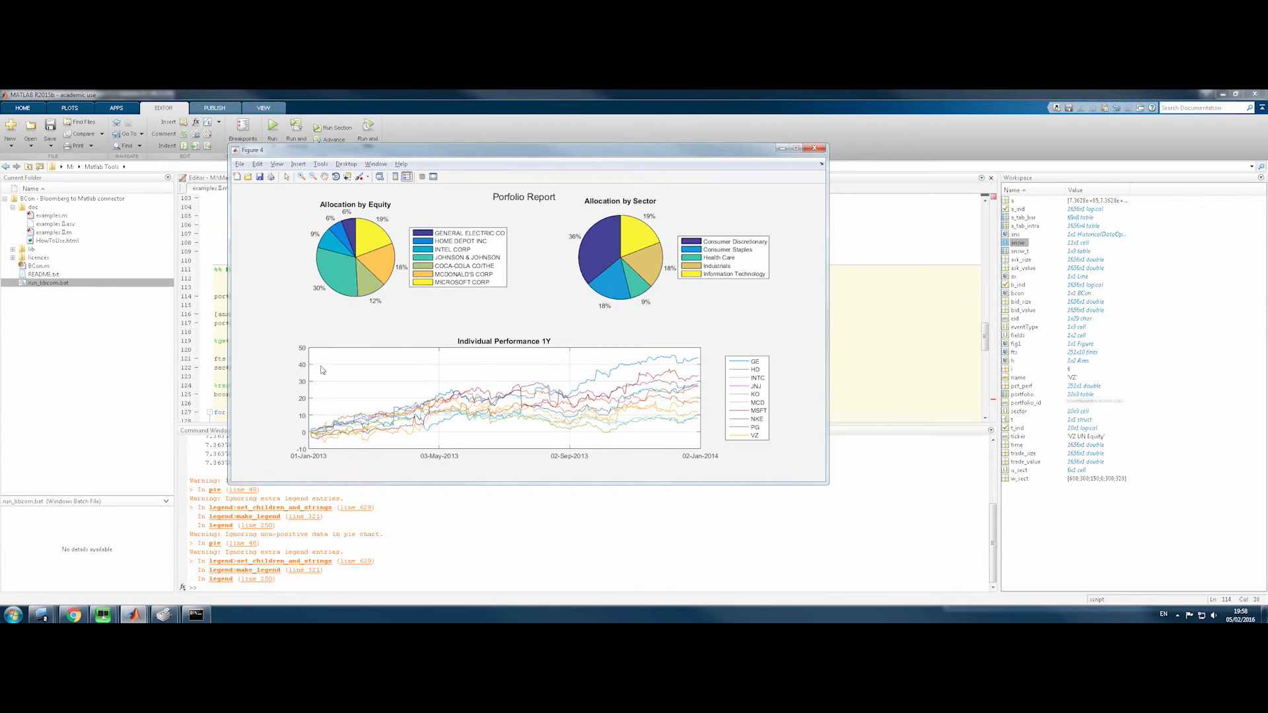
mouse_move(746, 414)
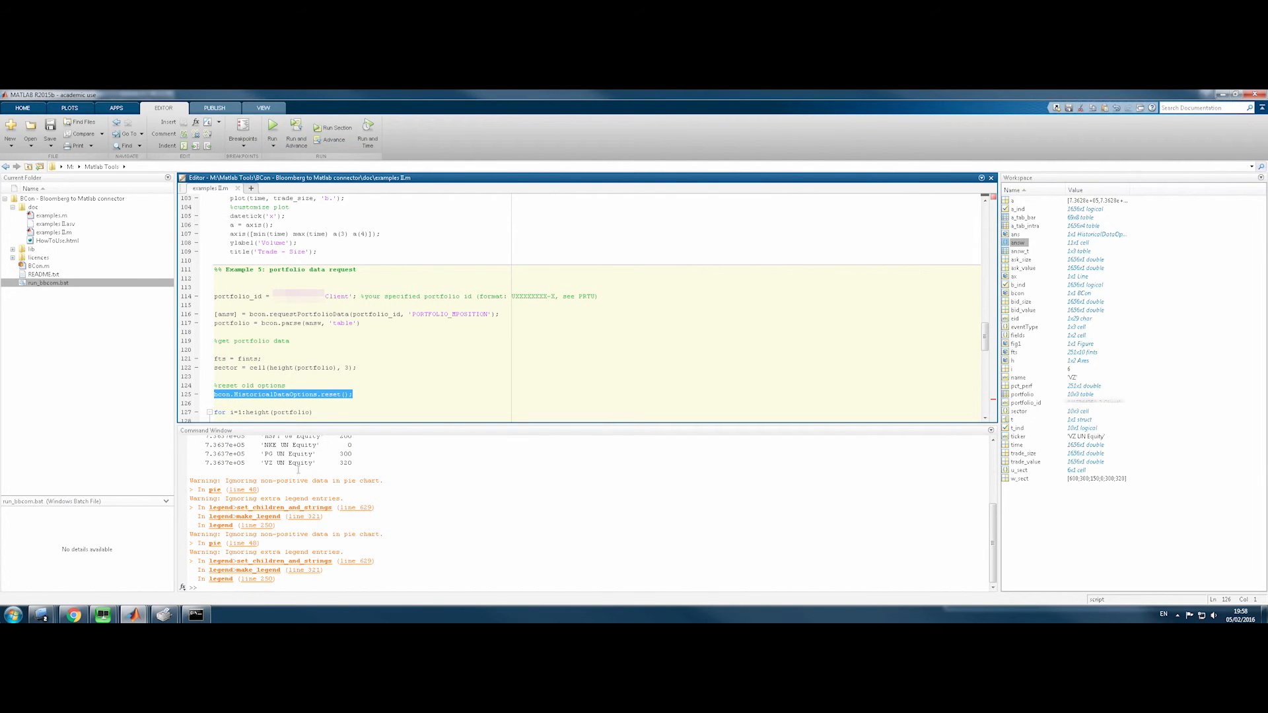
Bring the IBM price/PE, candlestick and Intraday Tick Data figures back in front of the editor
click(346, 368)
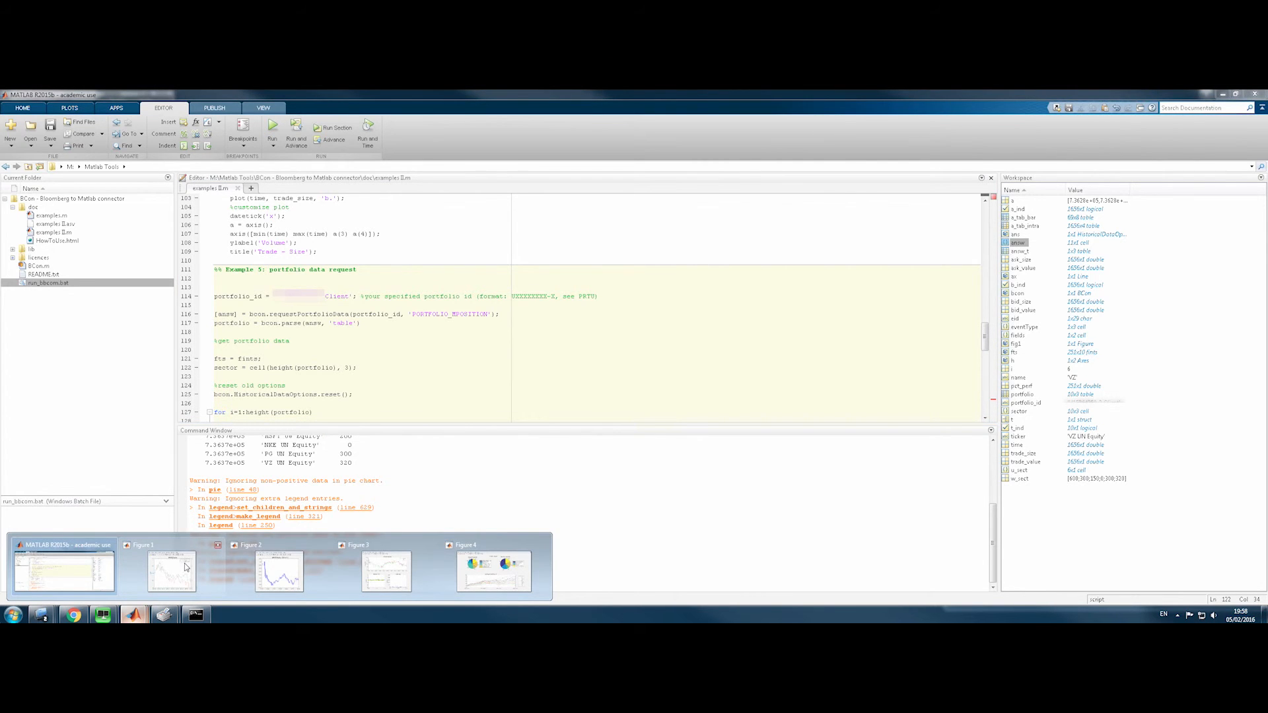
click(170, 572)
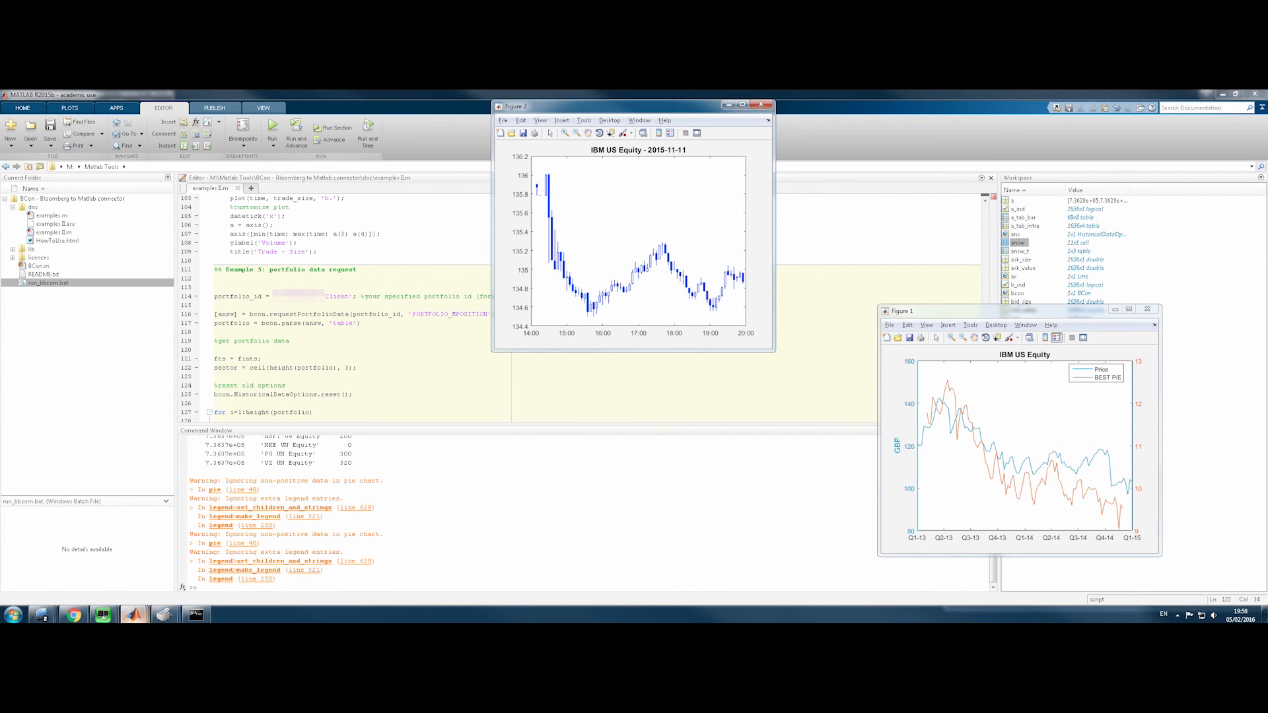
click(273, 127)
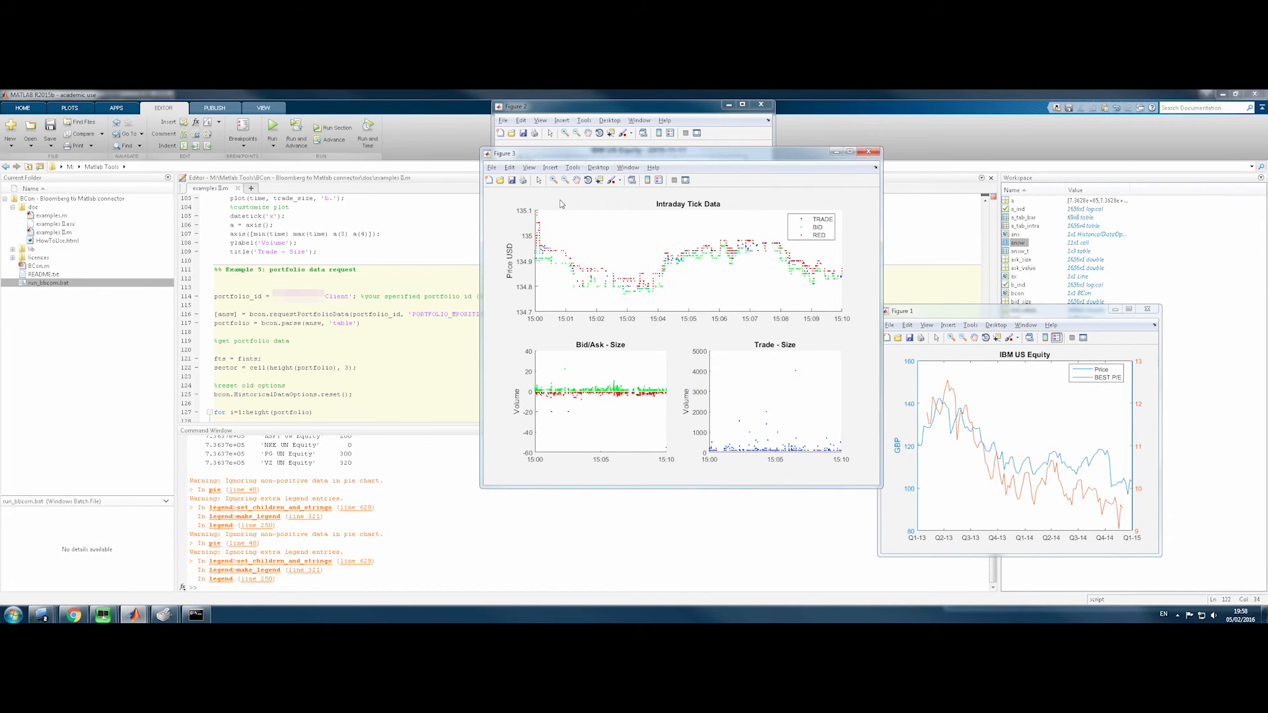